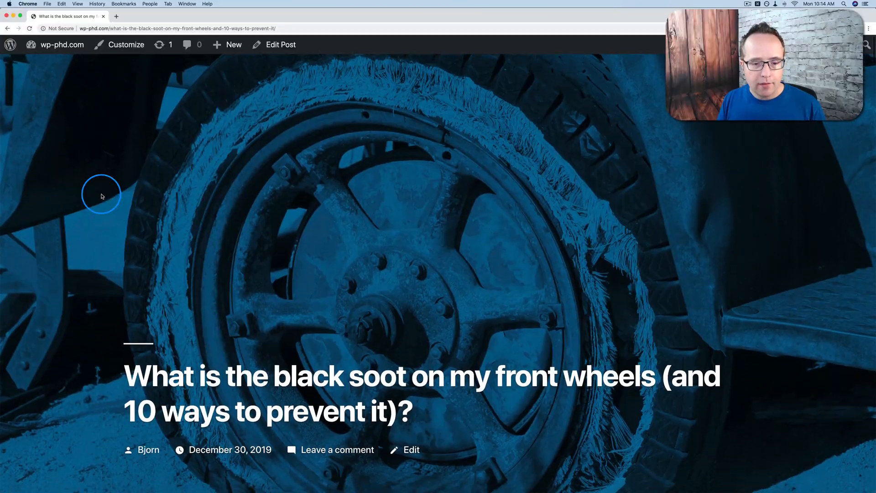
Scroll through the published blog post to review its headings and length
scroll("down", 3)
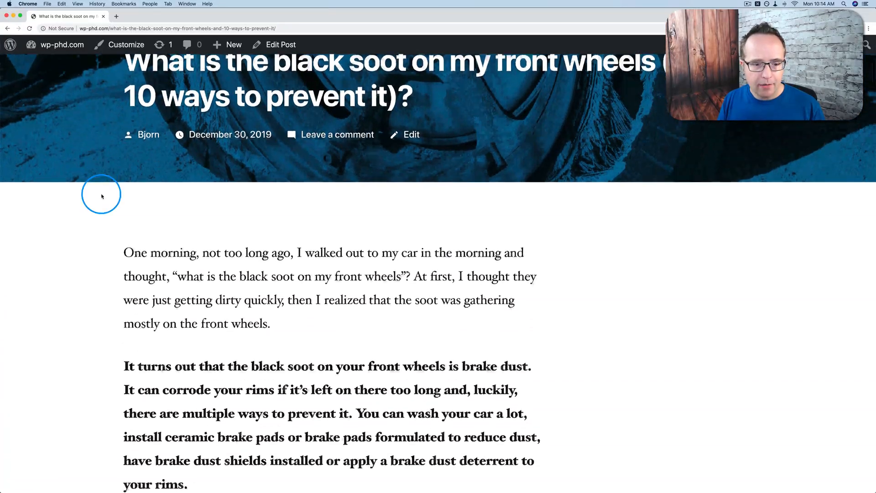
scroll("down", 3)
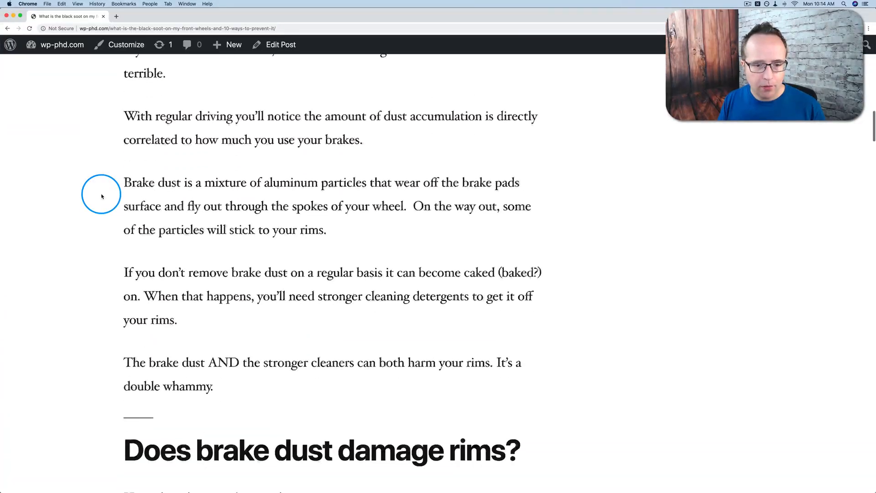
scroll("down", 3)
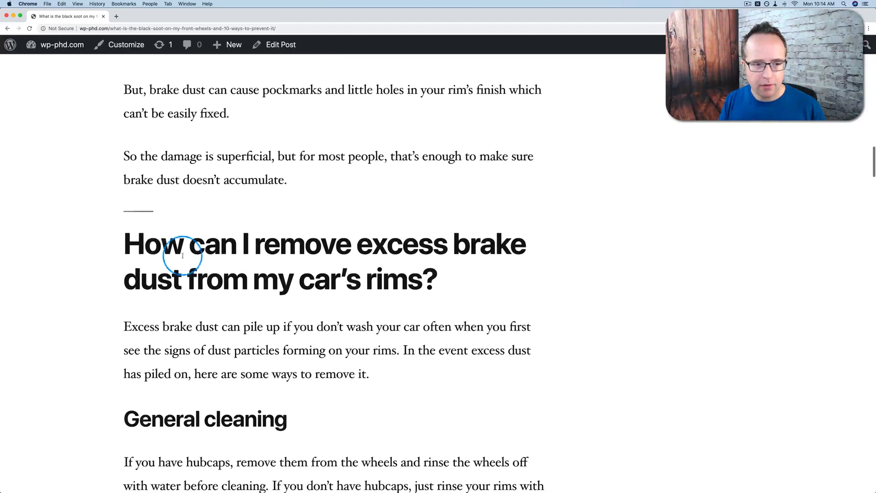
scroll("down", 3)
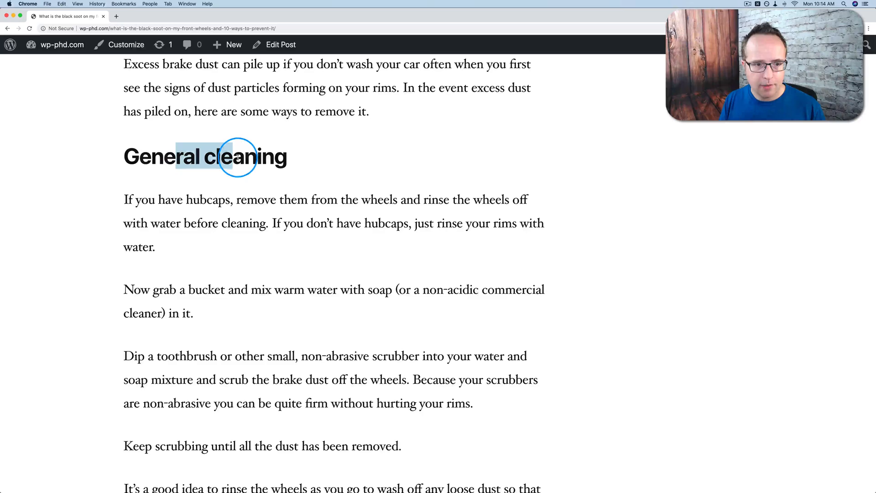
scroll("down", 3)
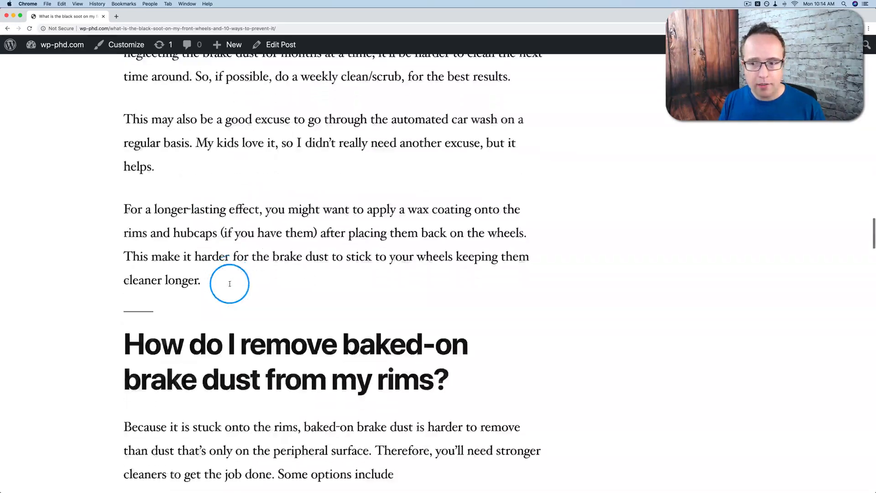
scroll("down", 3)
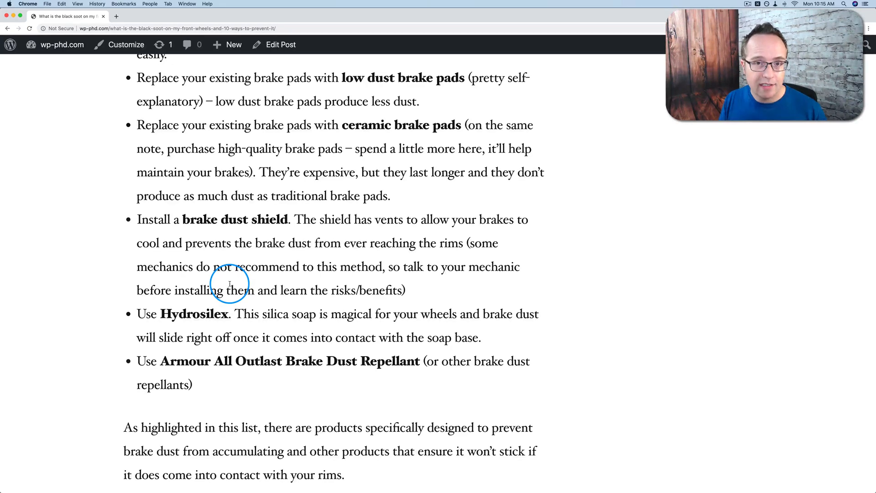
scroll("down", 3)
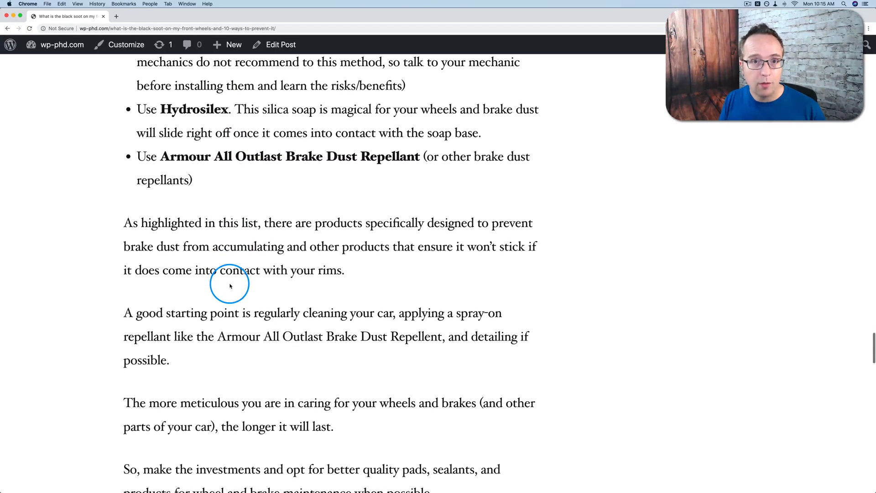
scroll("down", 3)
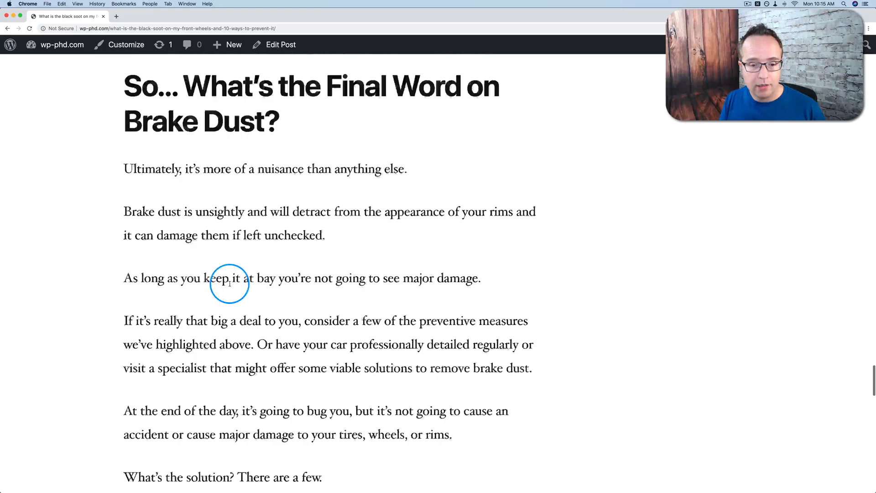
scroll("down", 3)
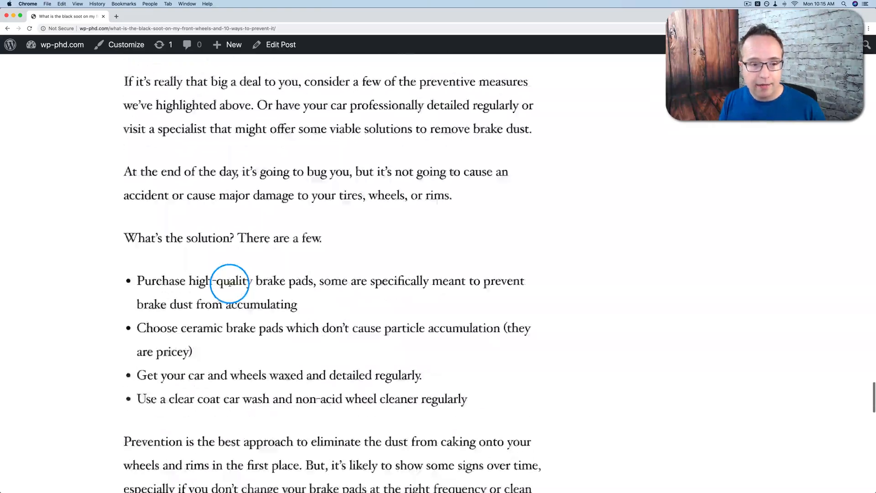
scroll("down", 3)
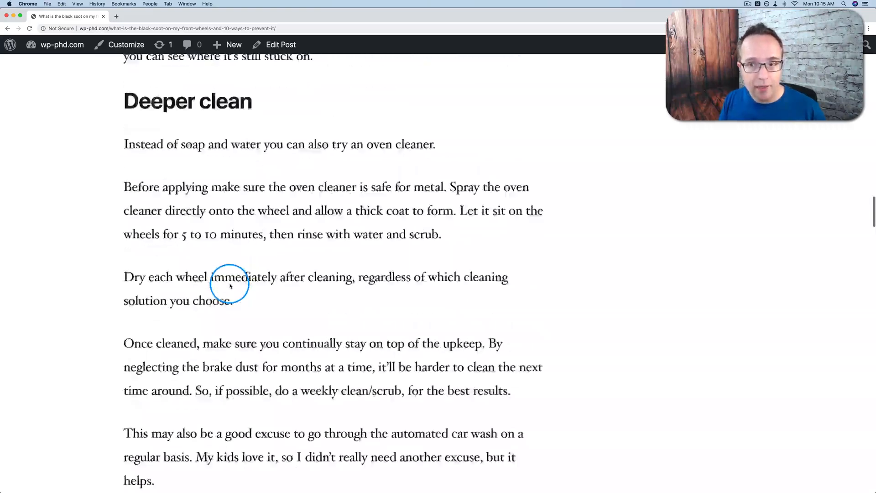
scroll("up", 3)
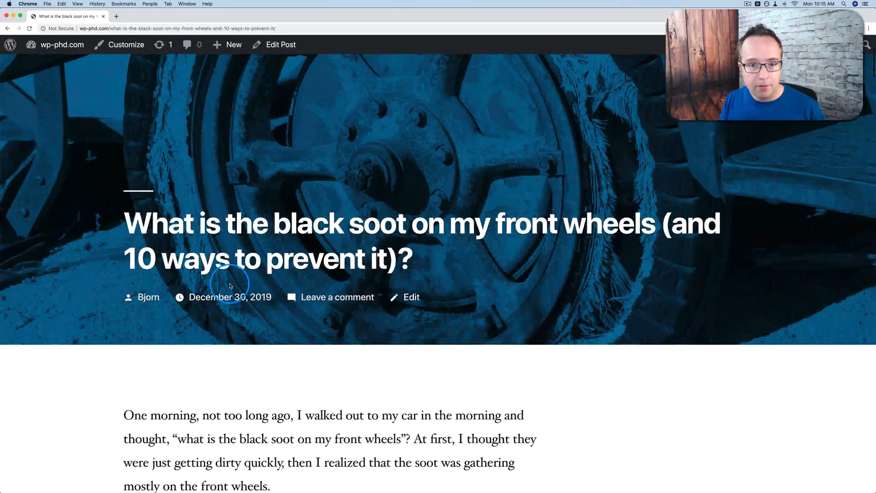
scroll("down", 3)
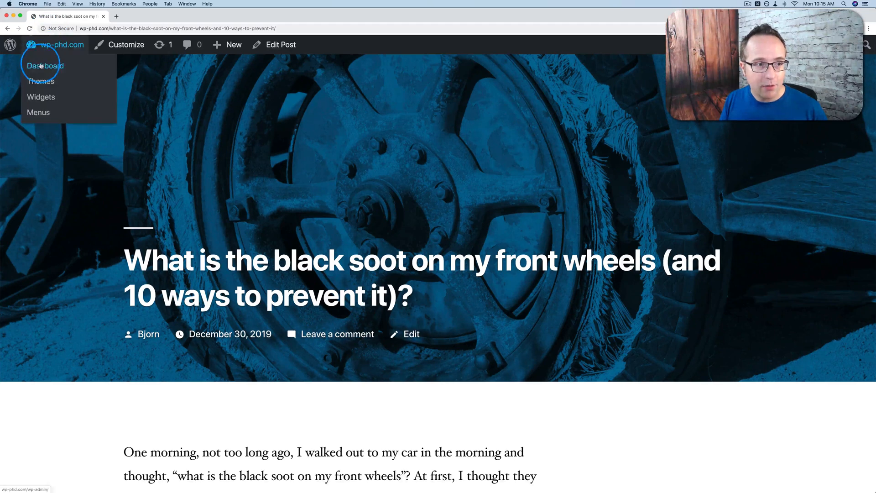
Go to the admin Dashboard and the Add New plugins screen
left_click(45, 66)
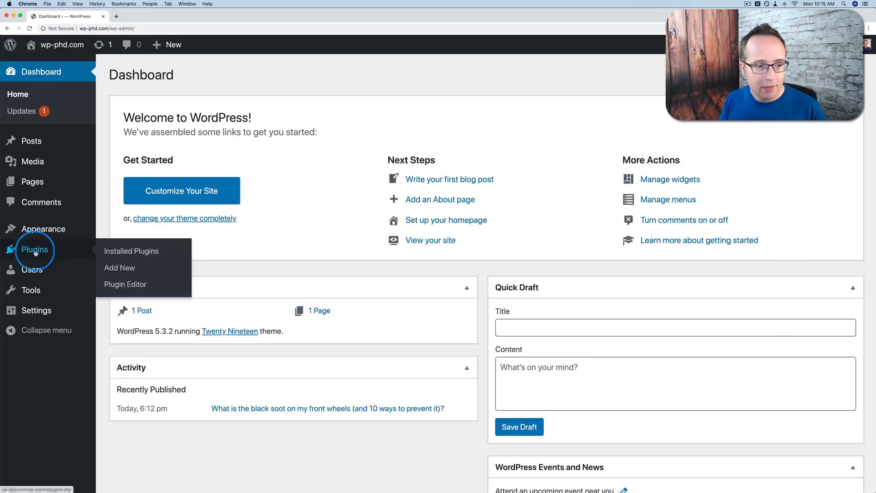
left_click(119, 268)
type("table of contents")
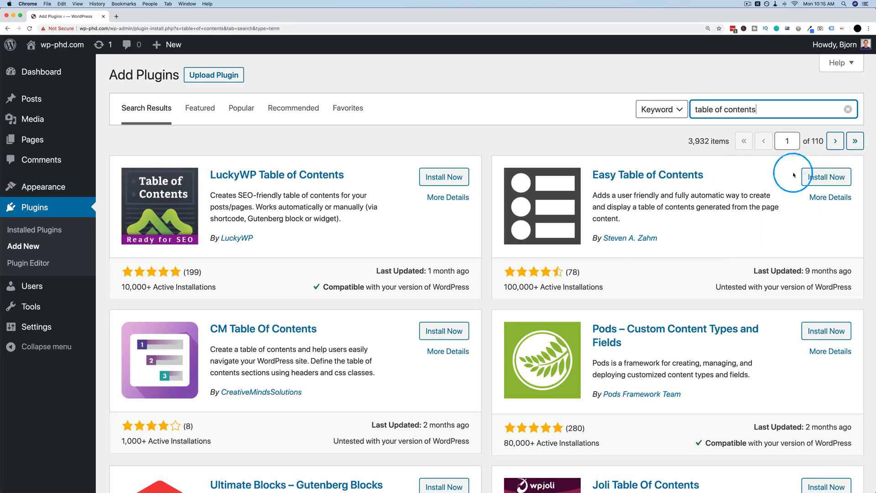
mouse_move(635, 190)
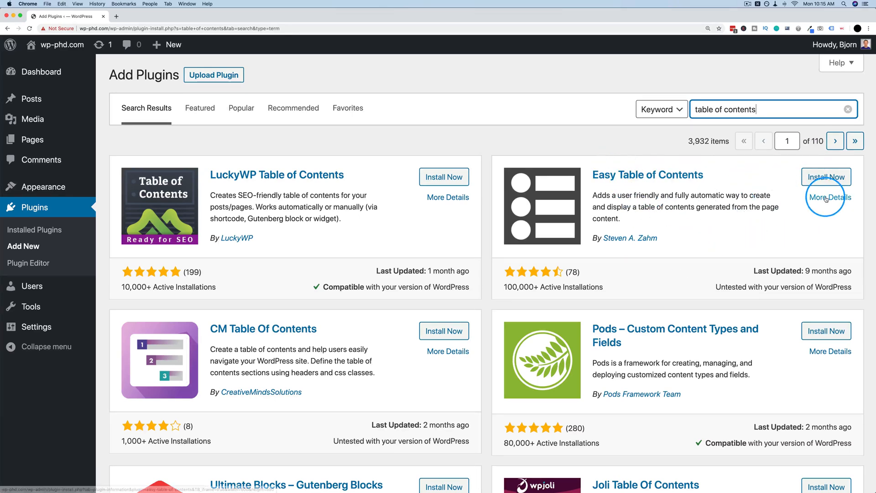
View Easy Table of Contents details, noting the untested-version warning, down to the Credit section
left_click(830, 197)
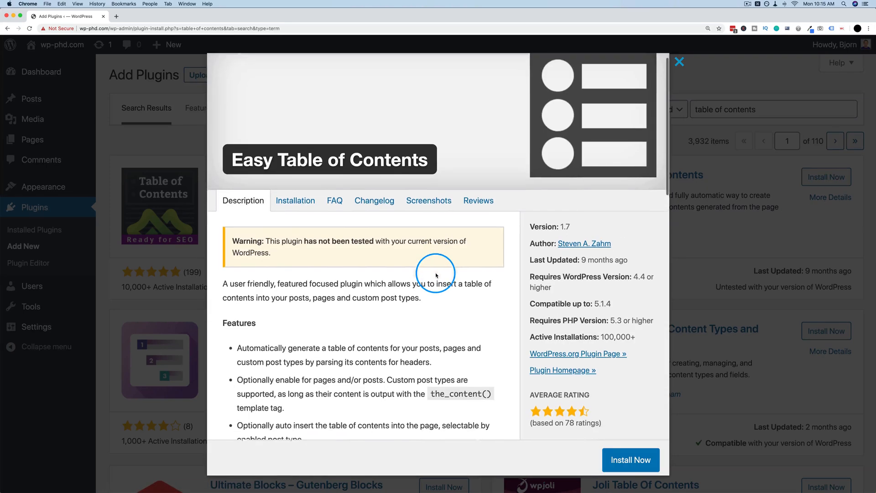
scroll("down", 3)
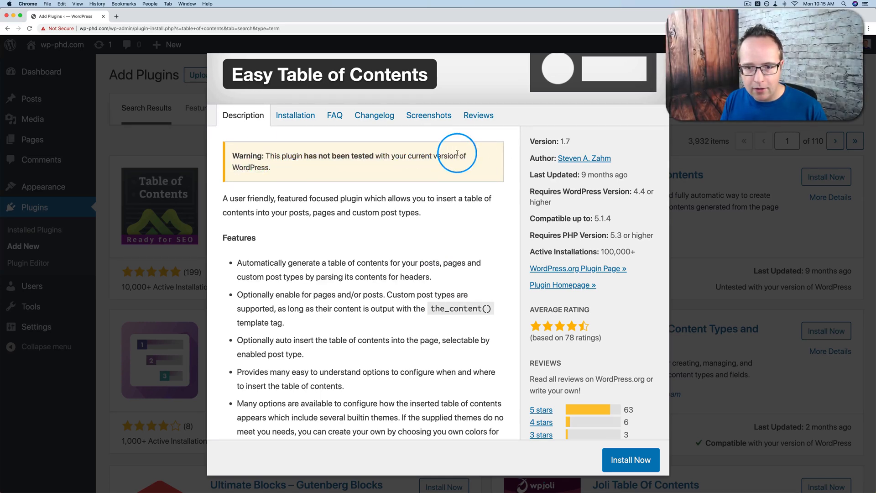
mouse_move(271, 155)
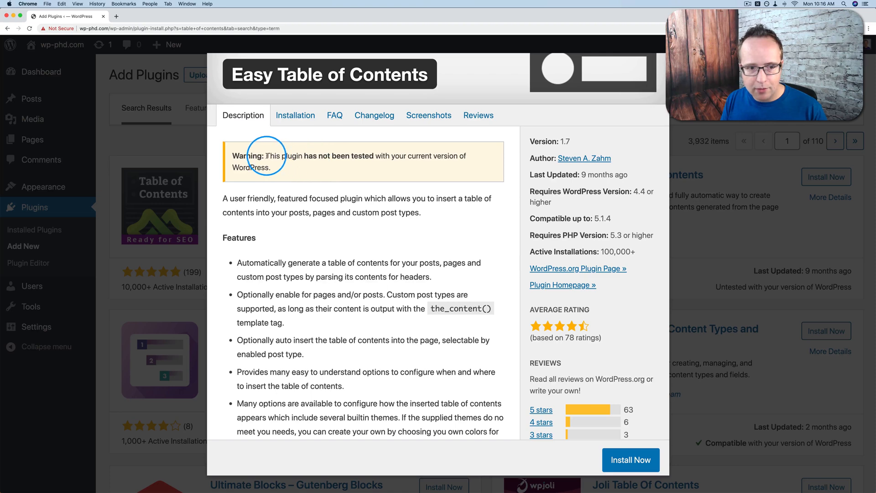
left_click_drag(268, 155, 271, 167)
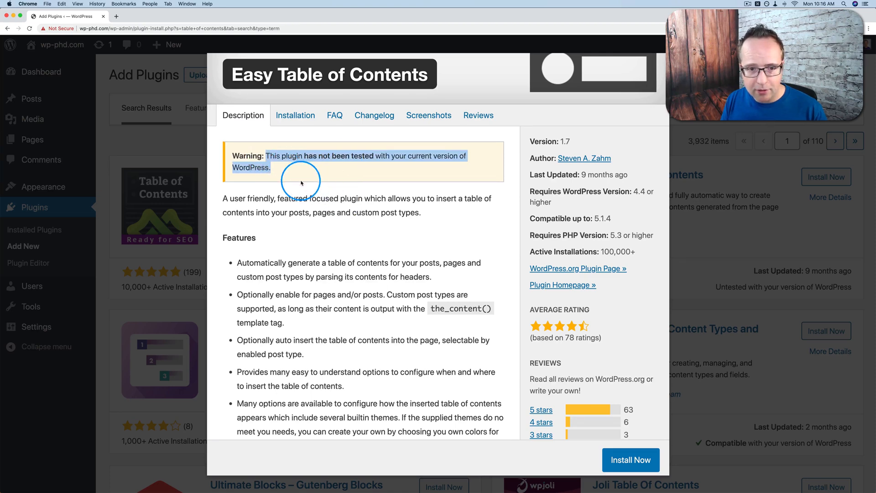
scroll("down", 3)
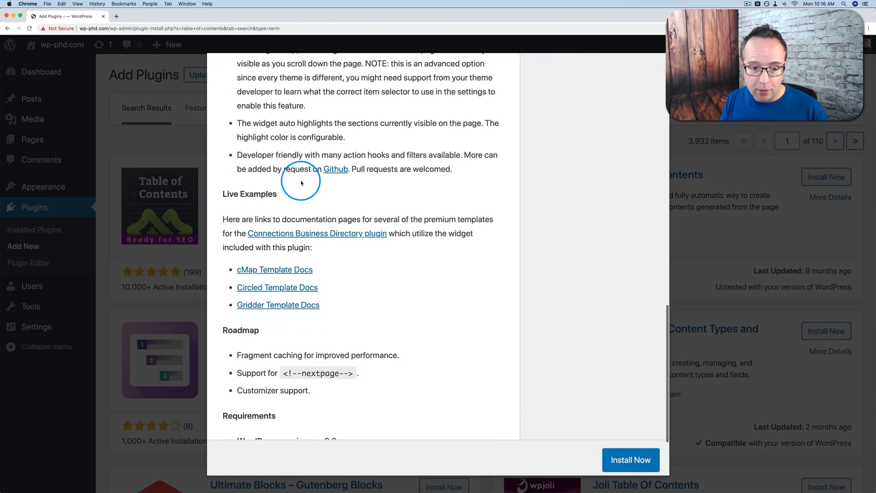
scroll("down", 3)
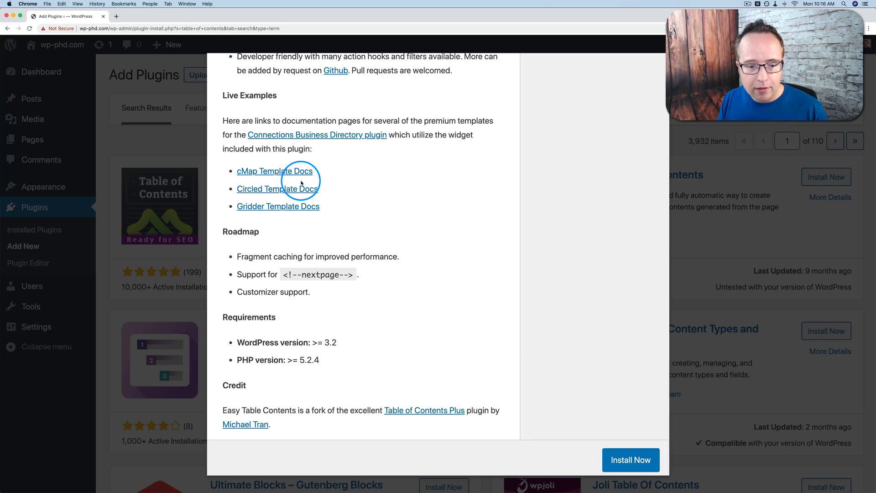
mouse_move(225, 410)
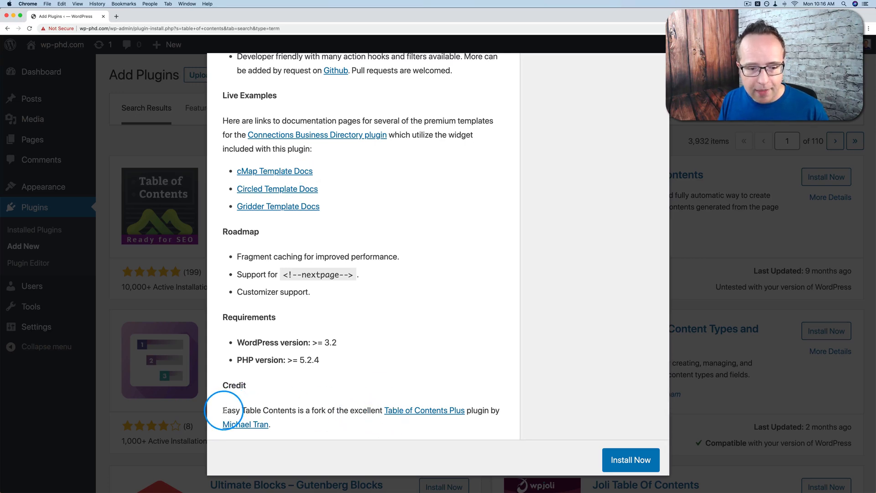
left_click_drag(223, 410, 361, 410)
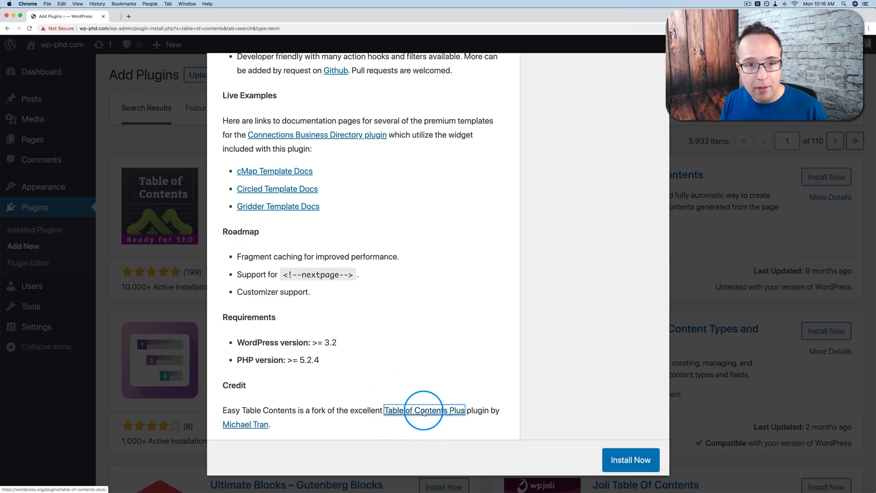
View the original Table of Contents Plus plugin page on WordPress.org
left_click(424, 410)
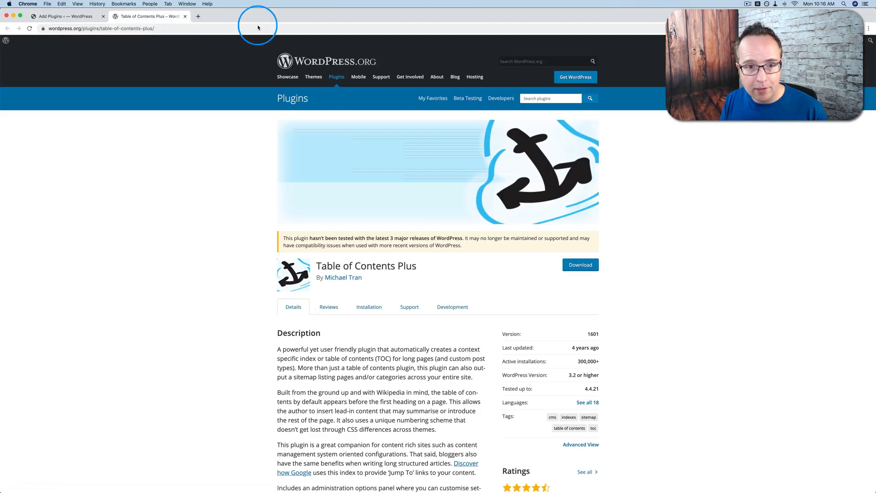
mouse_move(474, 229)
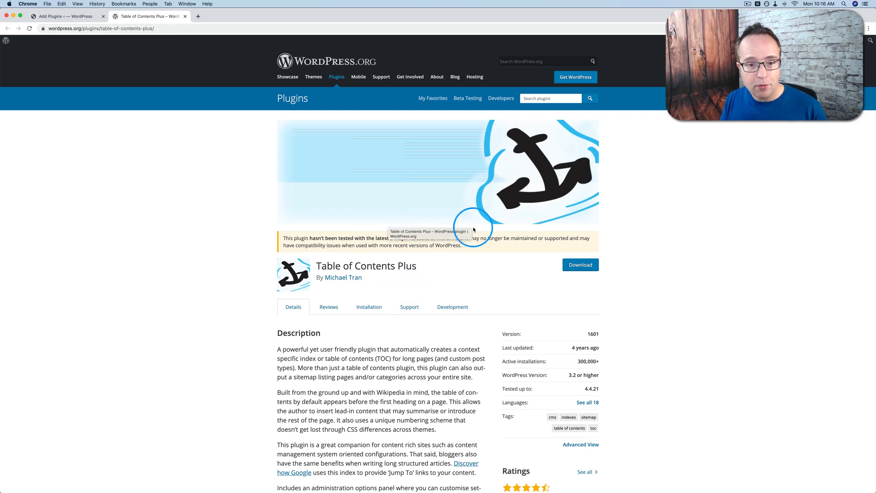
scroll("down", 3)
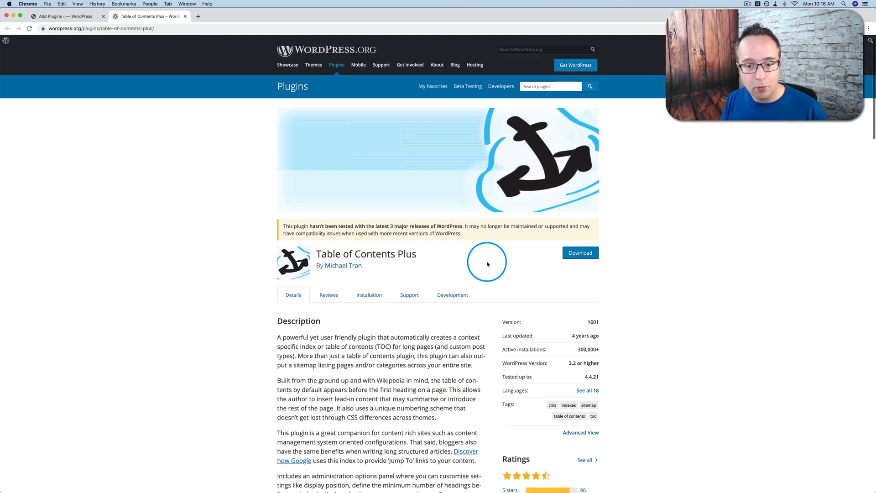
scroll("down", 3)
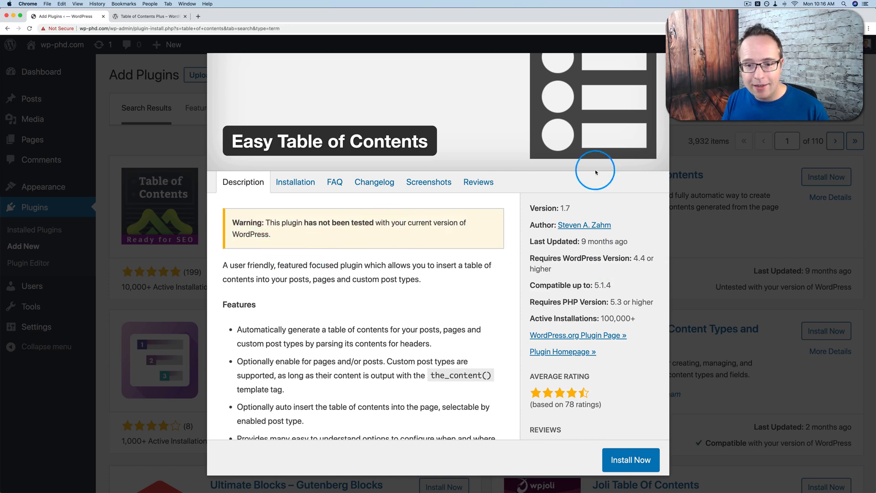
Install and activate the Easy Table of Contents plugin
left_click(631, 461)
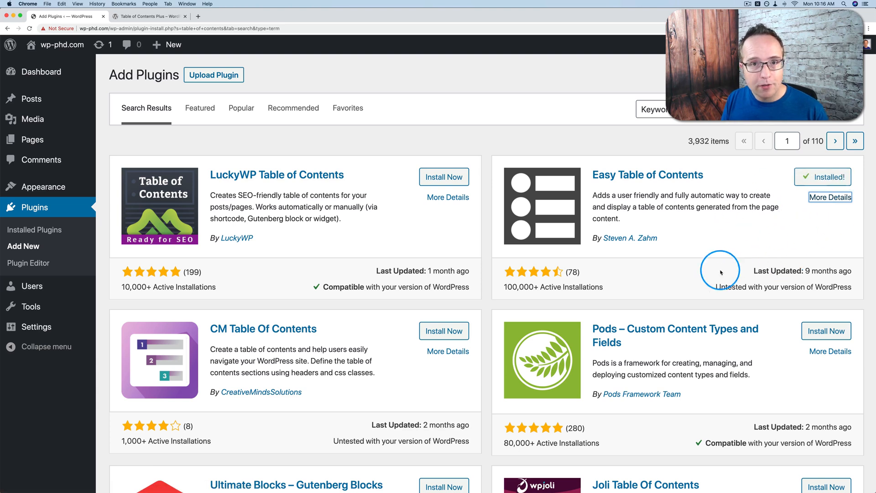
left_click(823, 177)
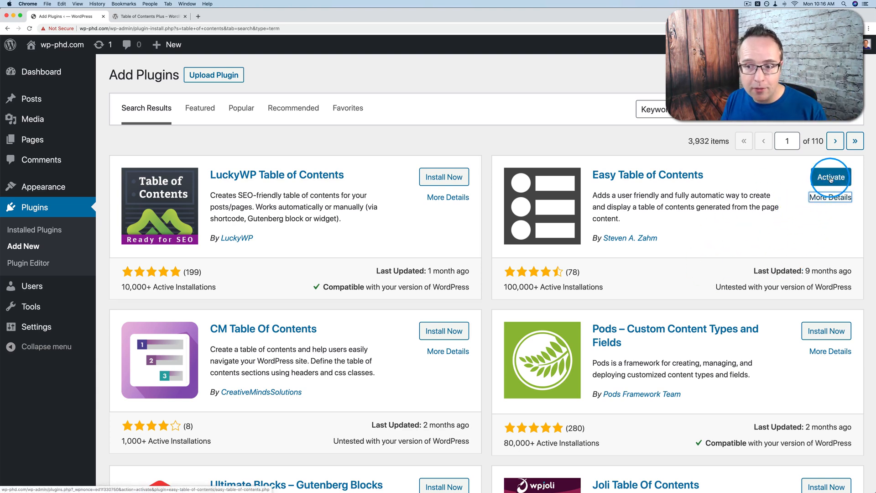
left_click(830, 177)
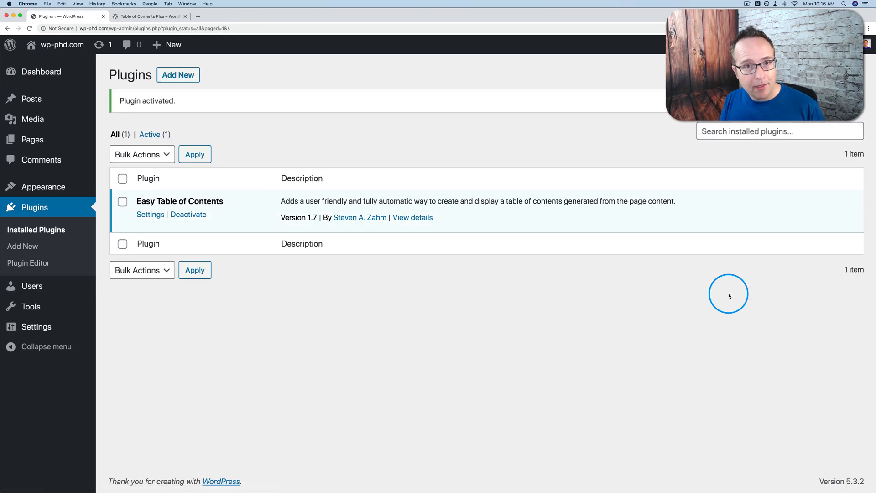
mouse_move(181, 264)
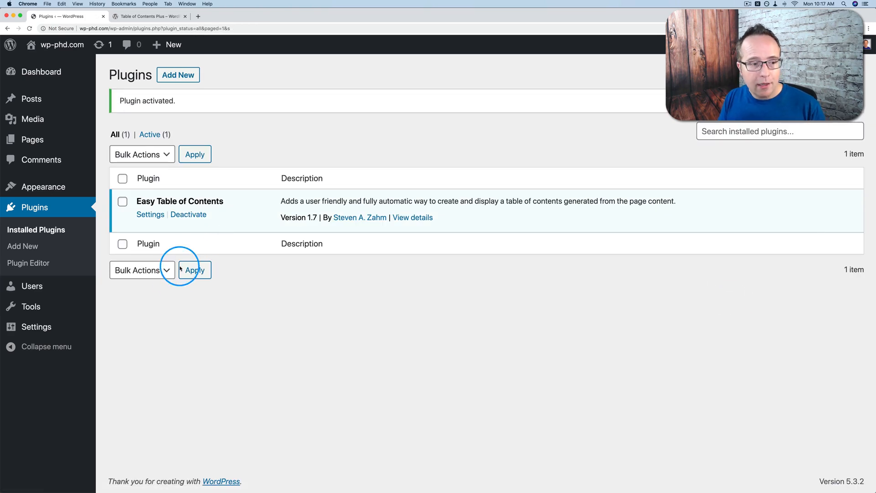
mouse_move(37, 327)
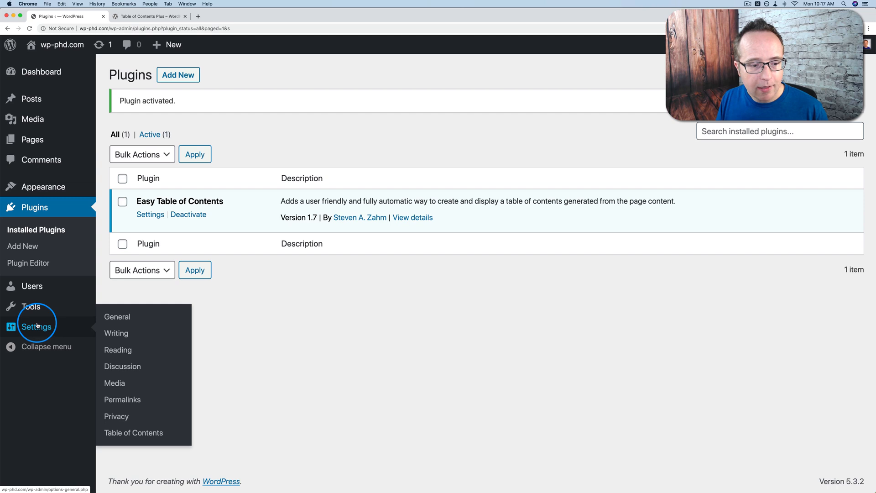
In Table of Contents settings, enable support and auto-insert for Posts, disable Pages
left_click(133, 432)
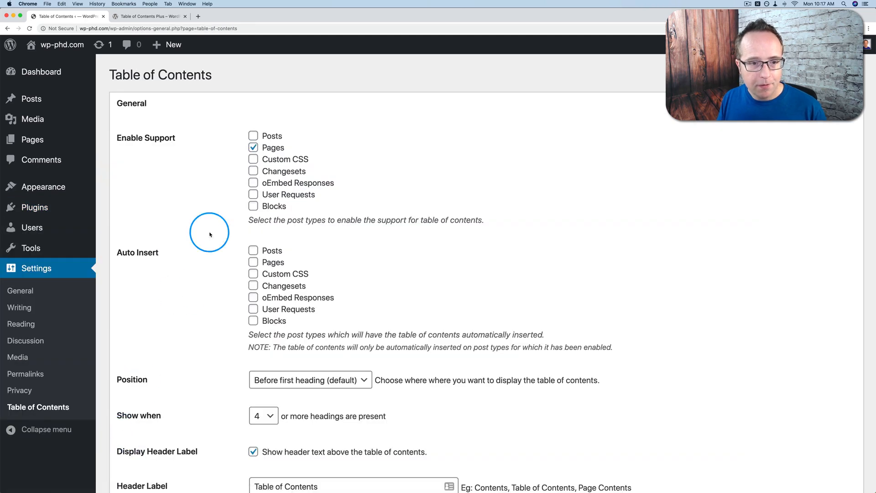
mouse_move(142, 149)
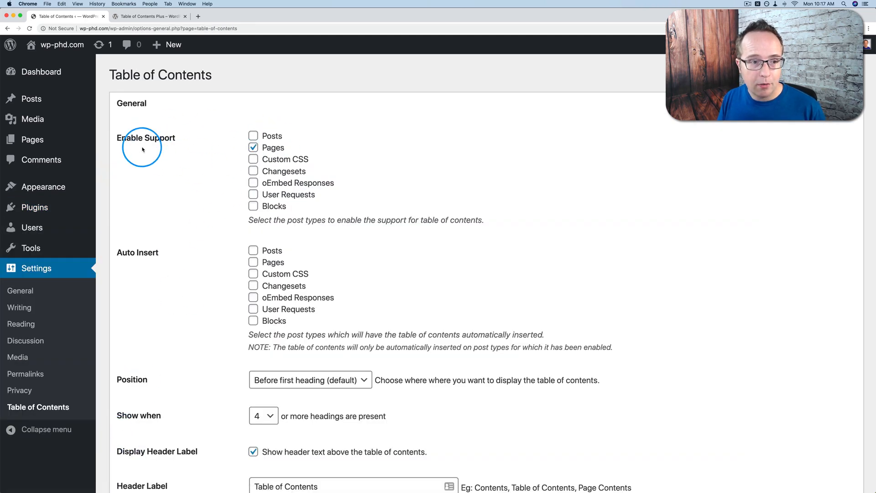
mouse_move(196, 139)
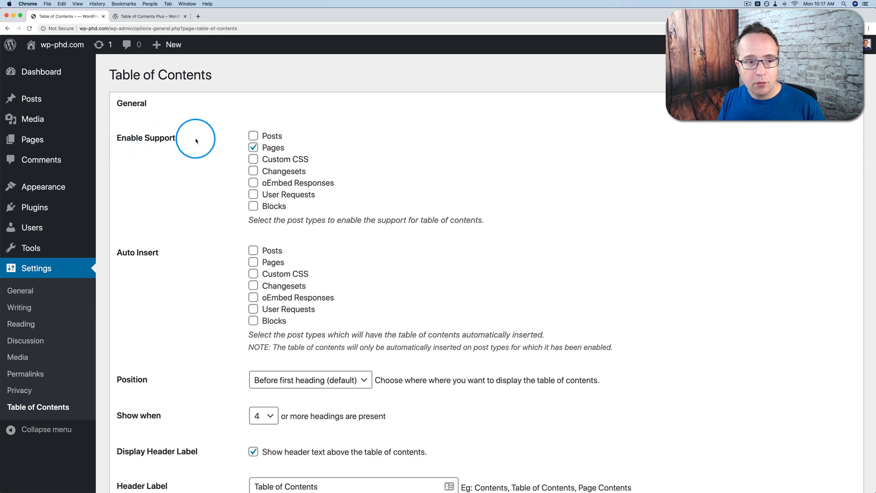
mouse_move(241, 142)
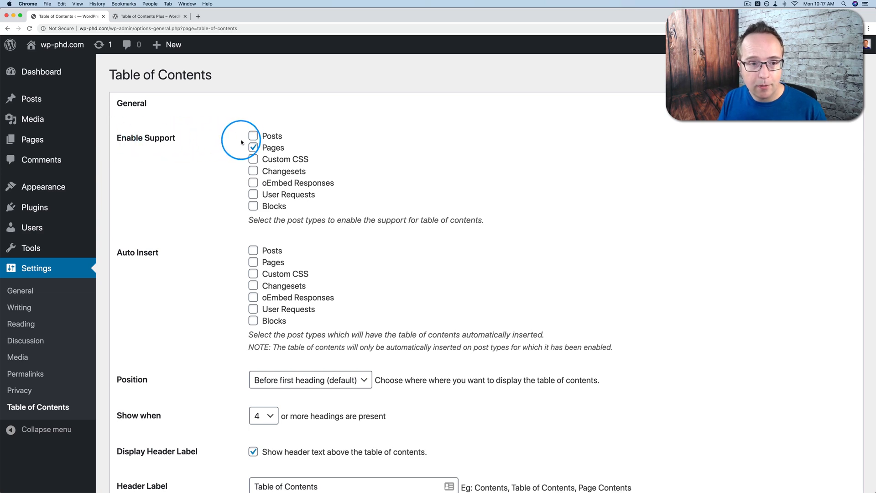
left_click(253, 136)
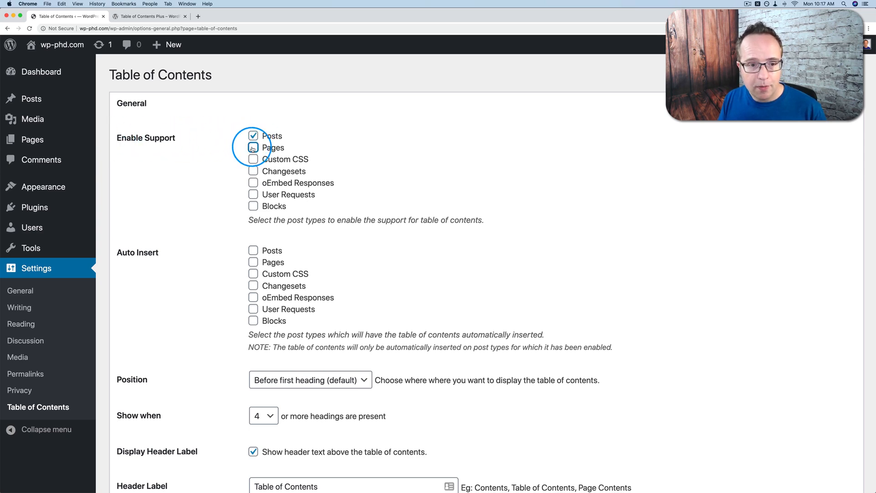
left_click(253, 147)
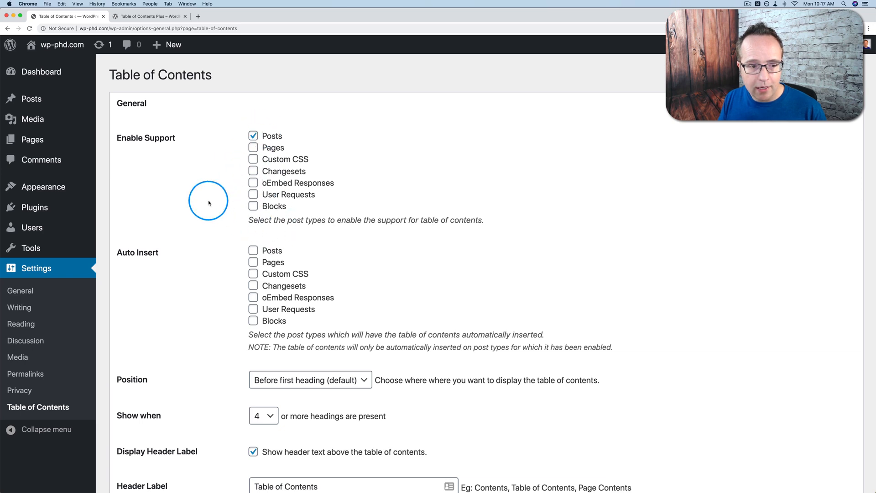
scroll("down", 3)
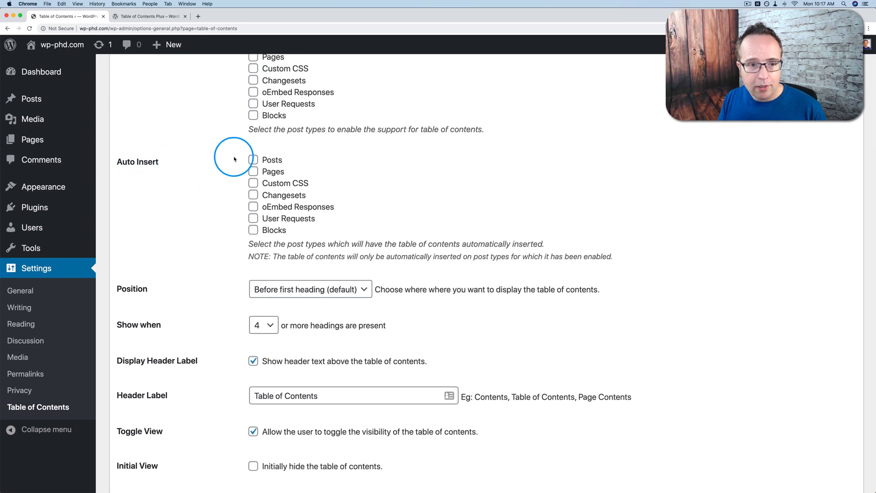
left_click(253, 159)
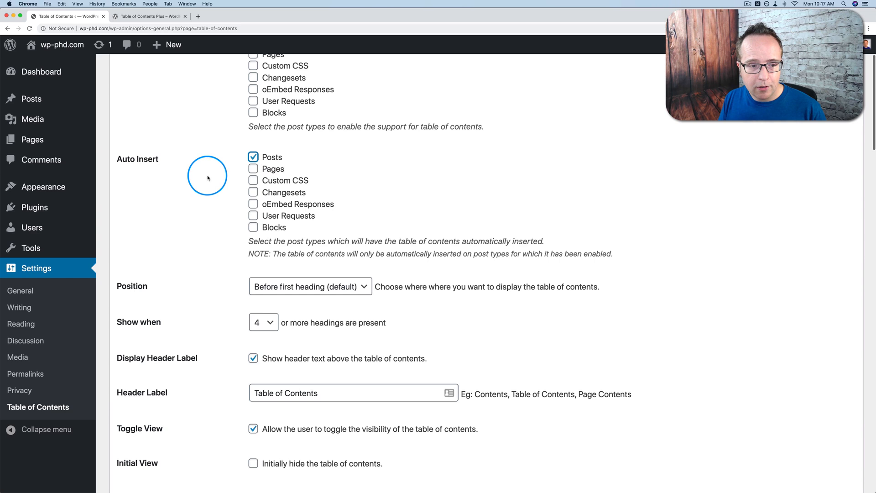
Set the table of contents Position to After first heading
scroll("down", 3)
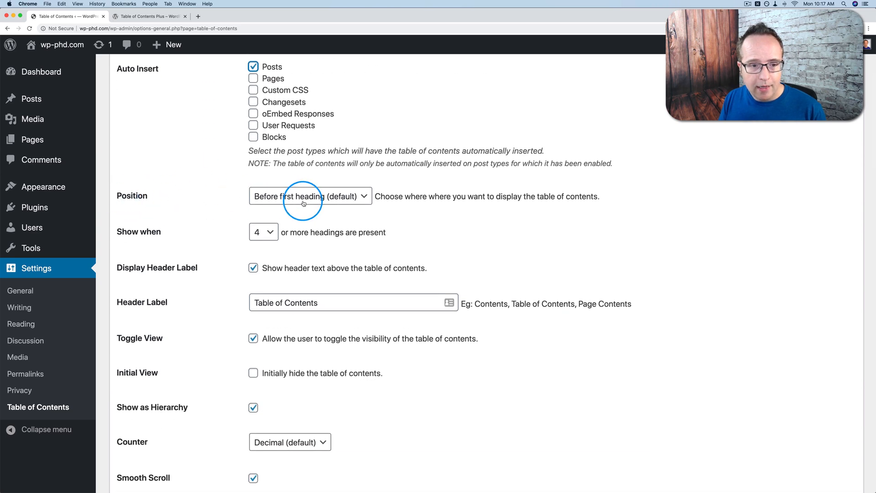
left_click(310, 197)
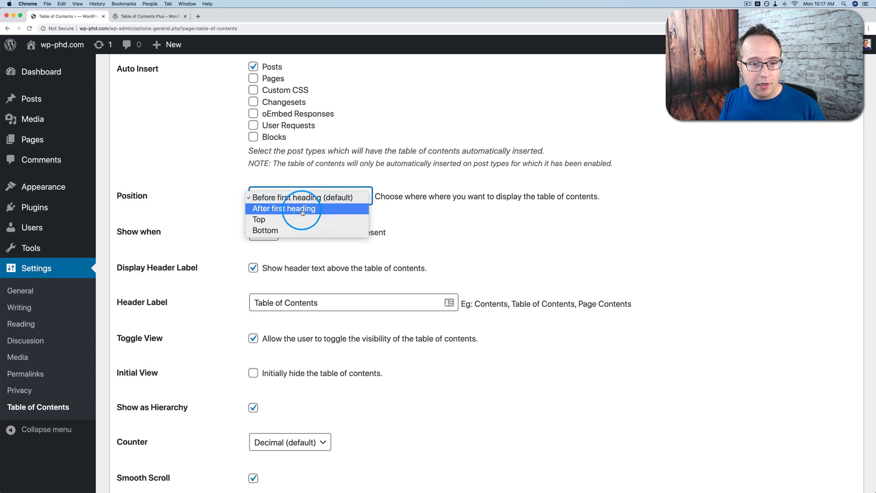
mouse_move(259, 219)
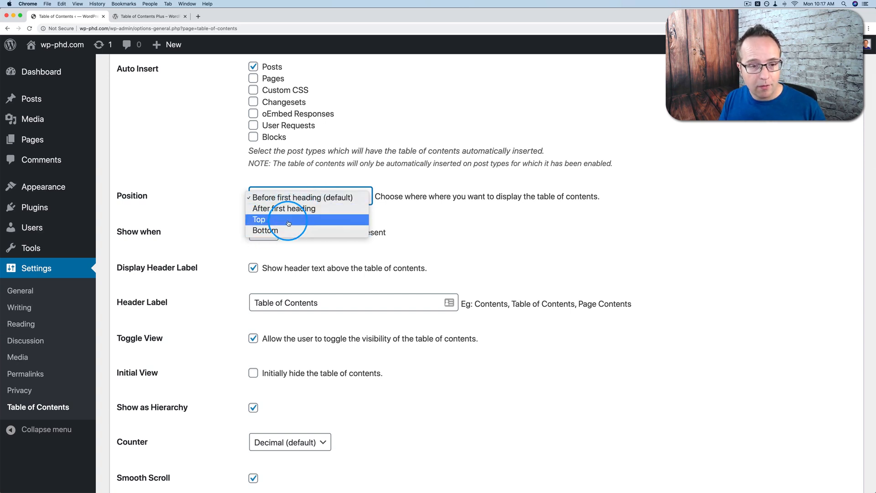
mouse_move(283, 208)
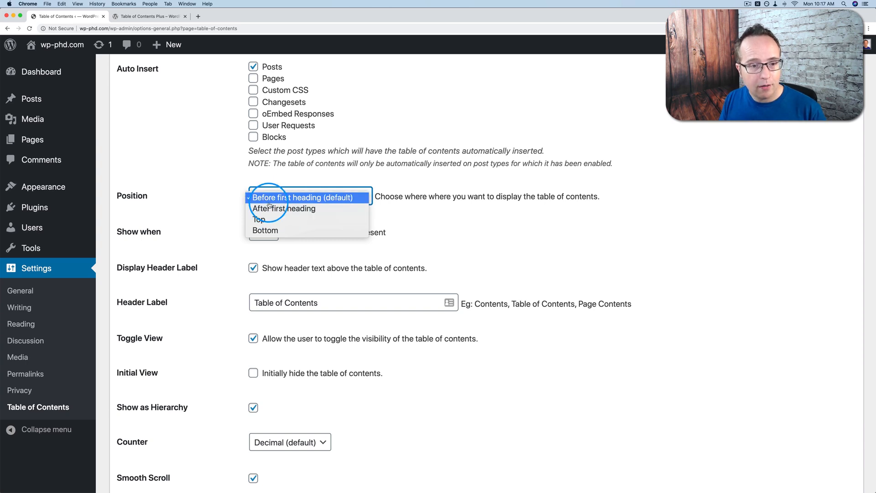
left_click(284, 208)
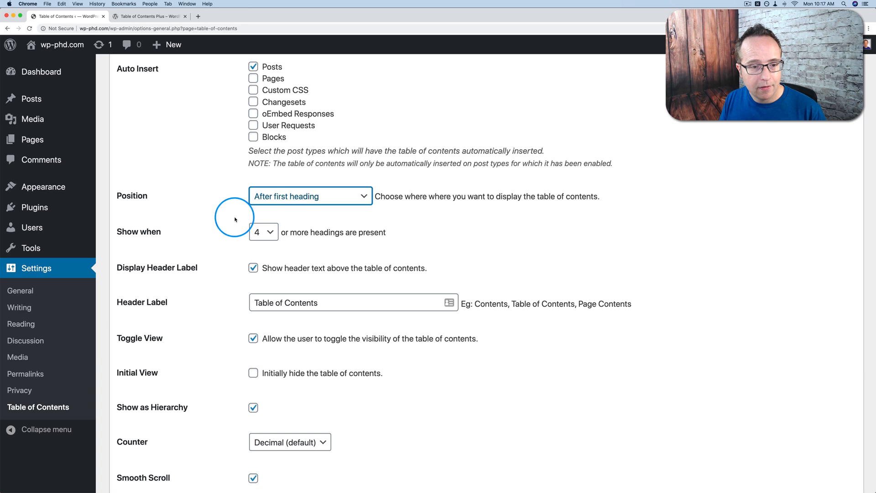
scroll("down", 3)
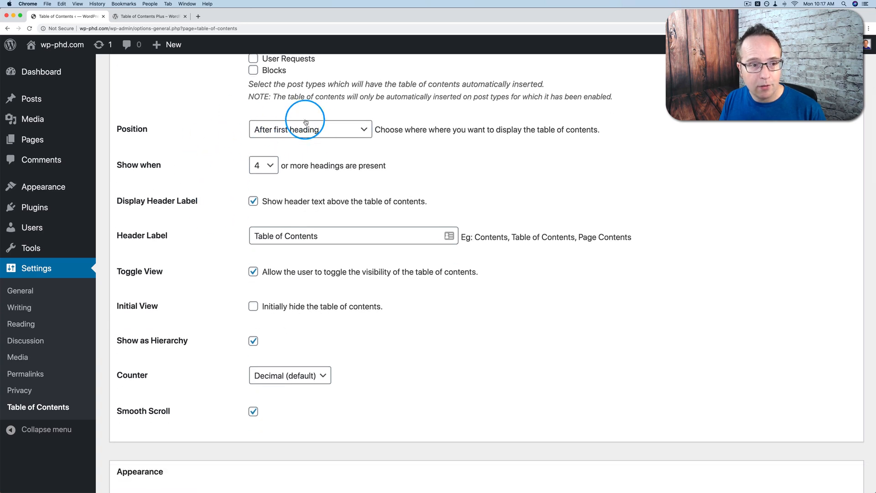
scroll("down", 3)
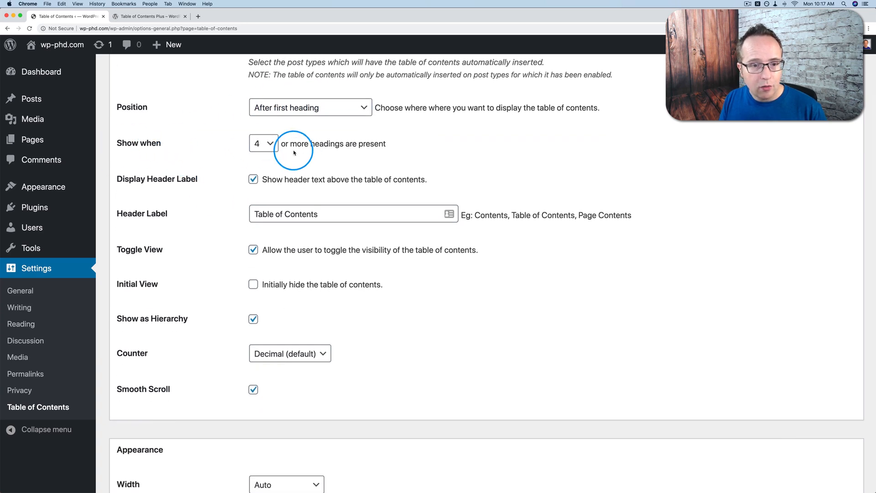
left_click(263, 143)
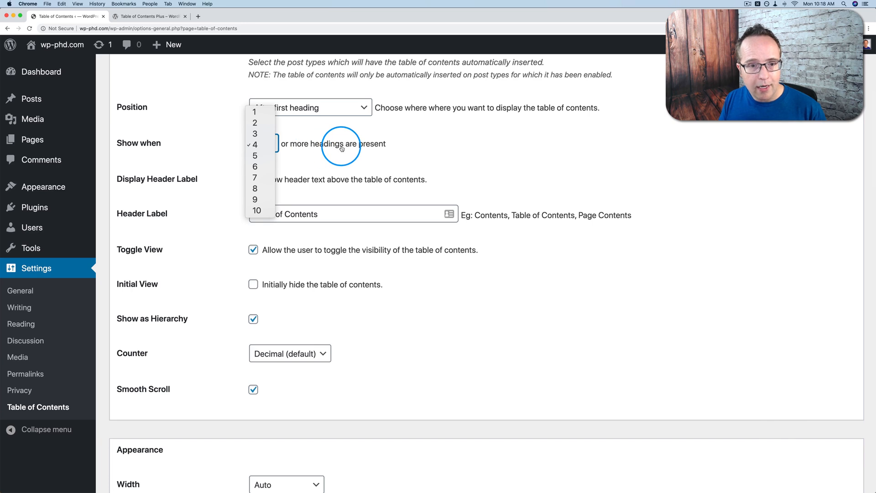
mouse_move(300, 160)
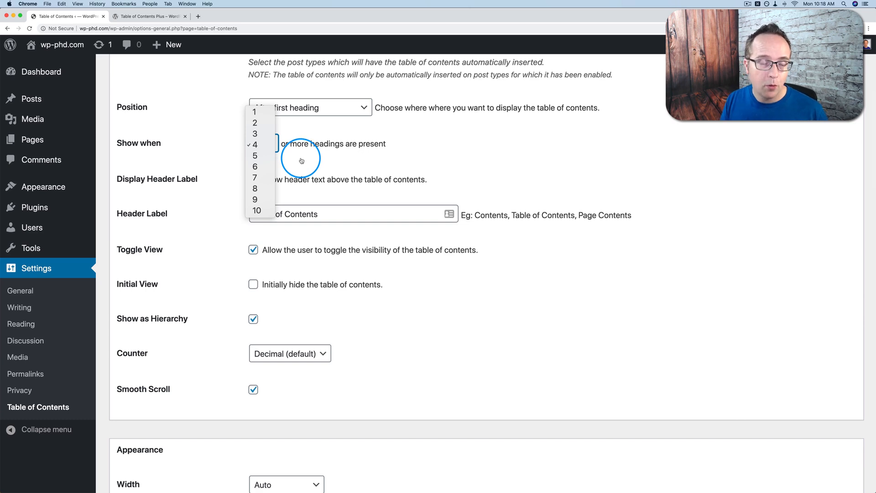
mouse_move(256, 156)
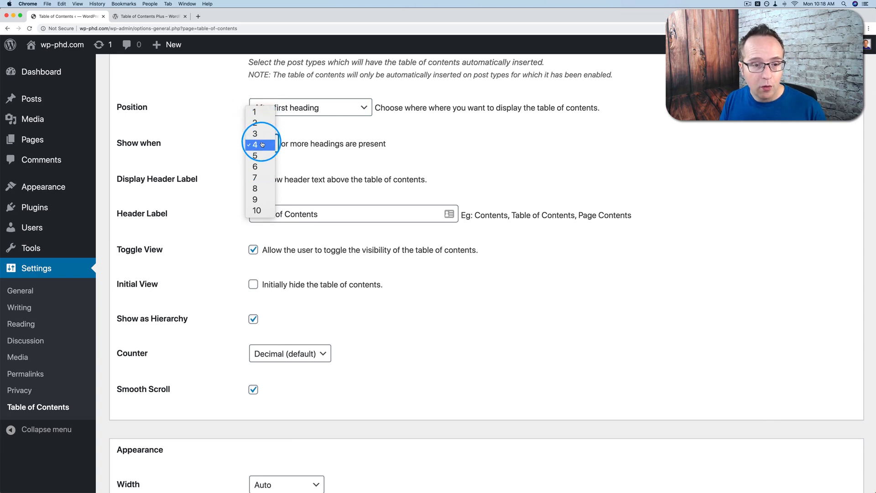
left_click(255, 145)
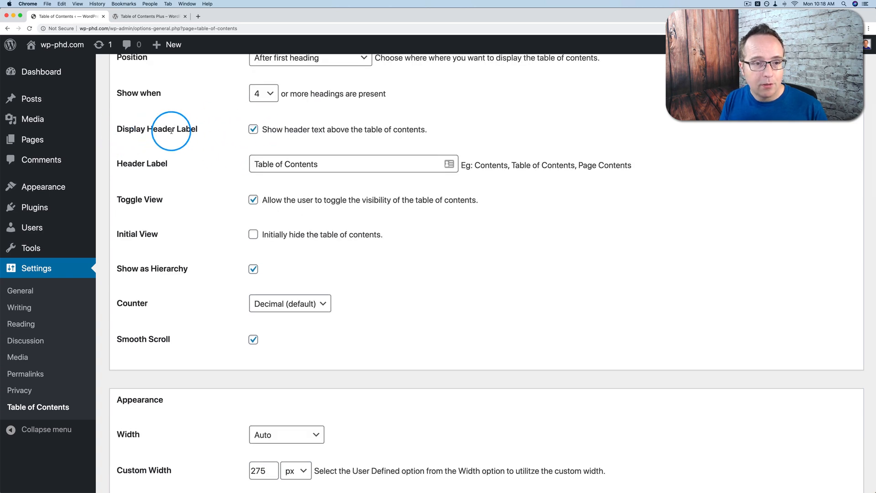
mouse_move(406, 134)
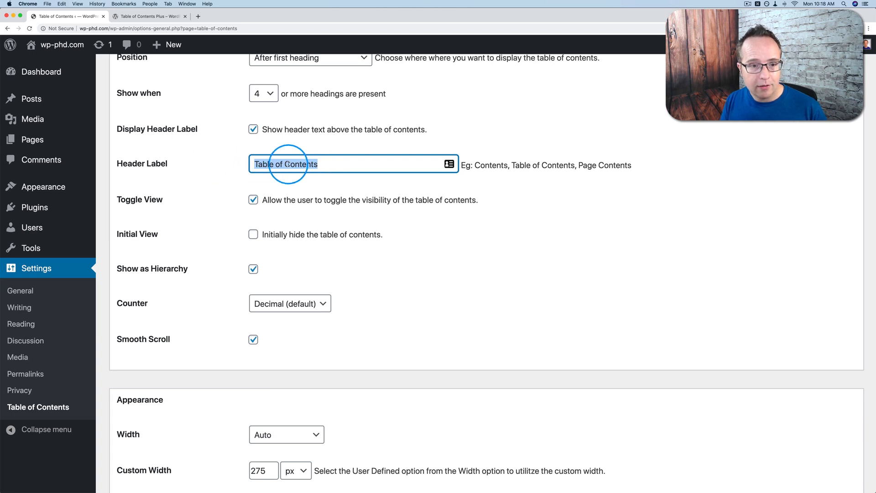
scroll("down", 3)
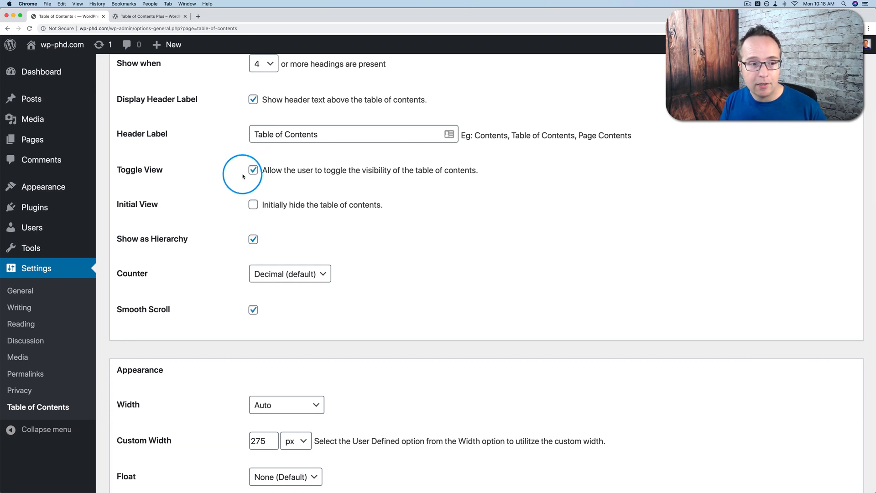
scroll("down", 3)
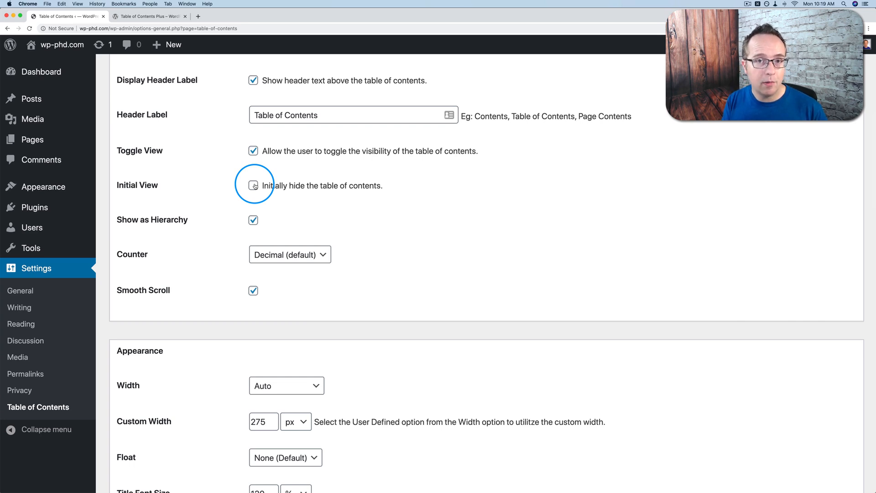
left_click(252, 185)
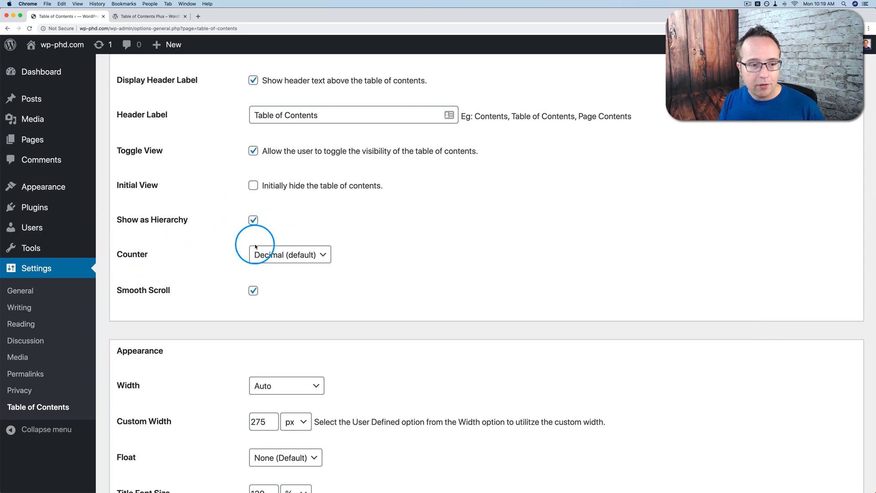
mouse_move(164, 258)
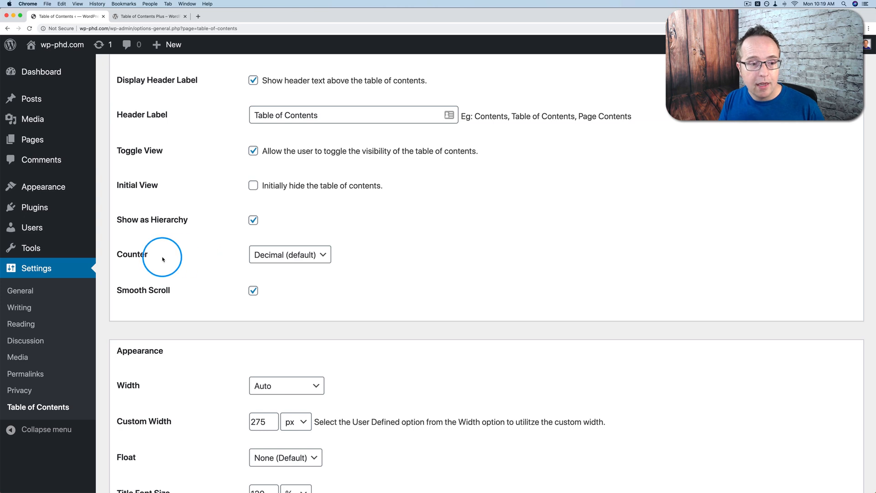
mouse_move(285, 261)
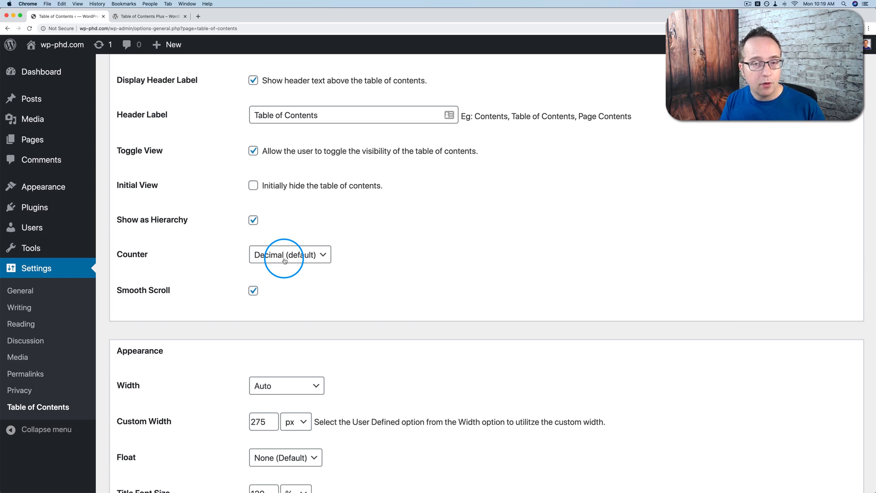
left_click(290, 254)
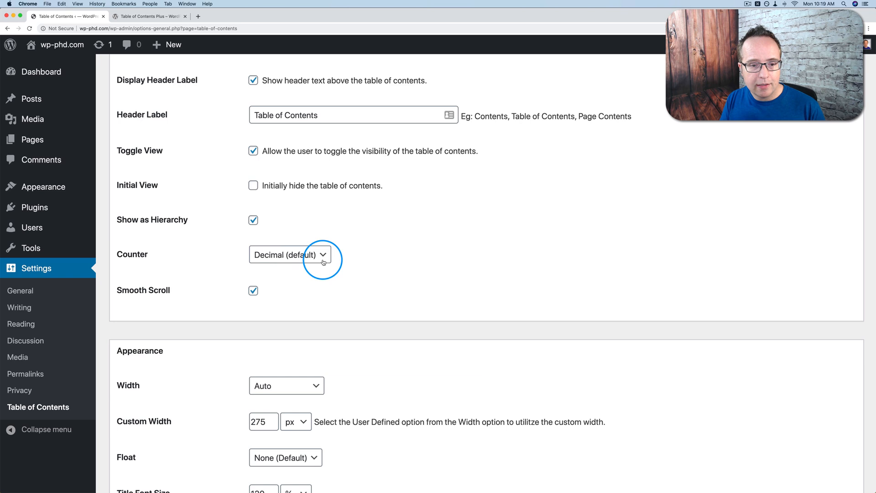
left_click(289, 255)
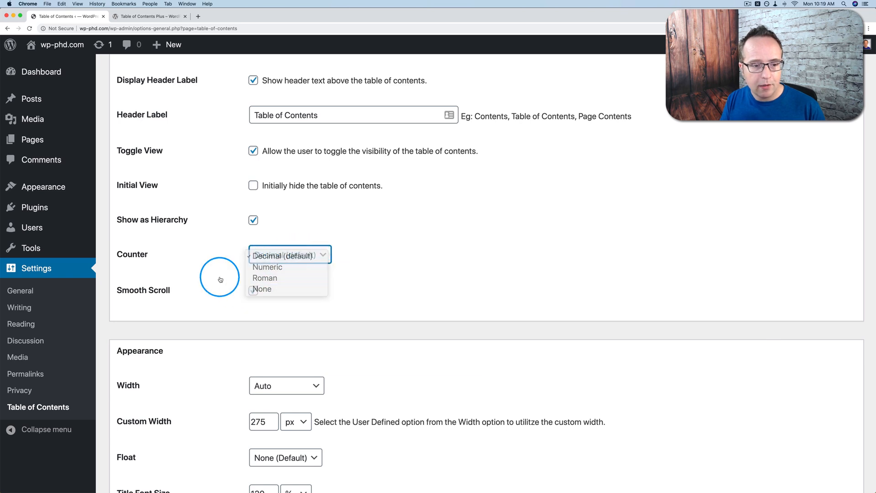
left_click(282, 255)
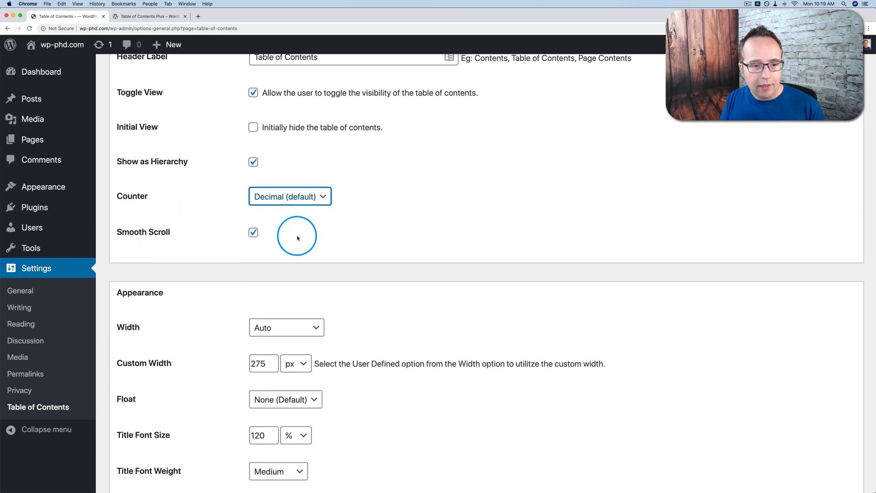
scroll("down", 3)
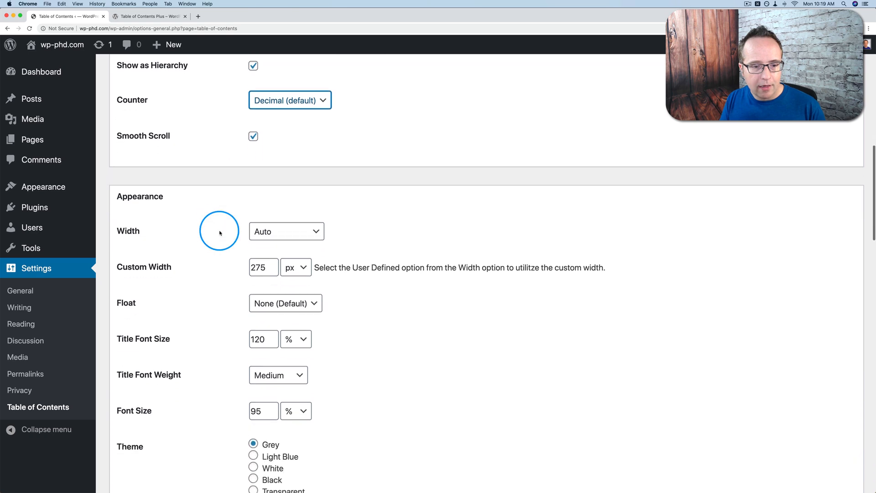
scroll("down", 3)
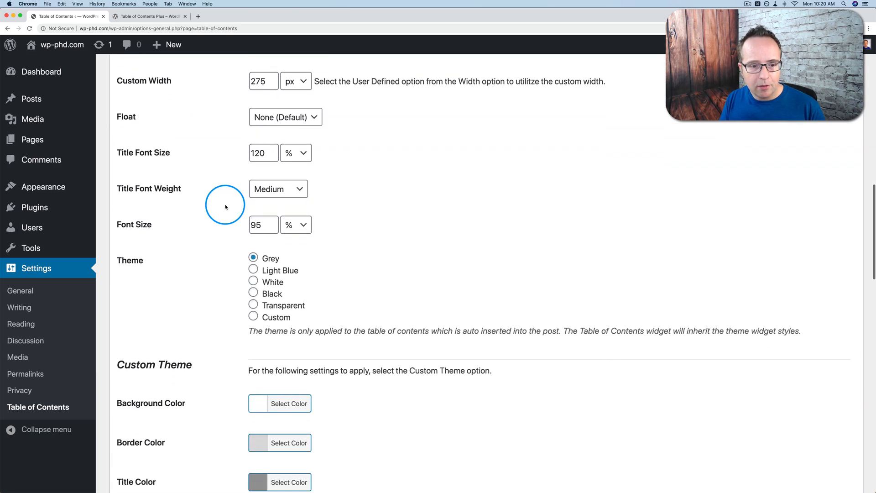
scroll("down", 3)
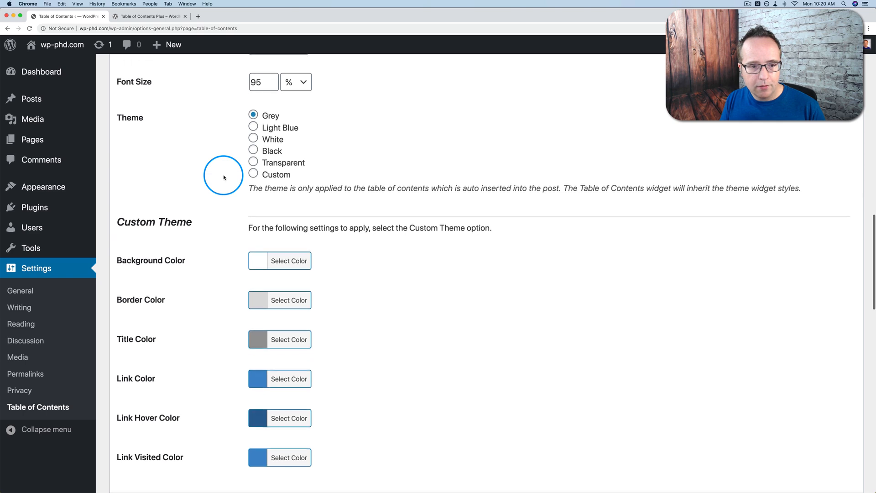
scroll("down", 3)
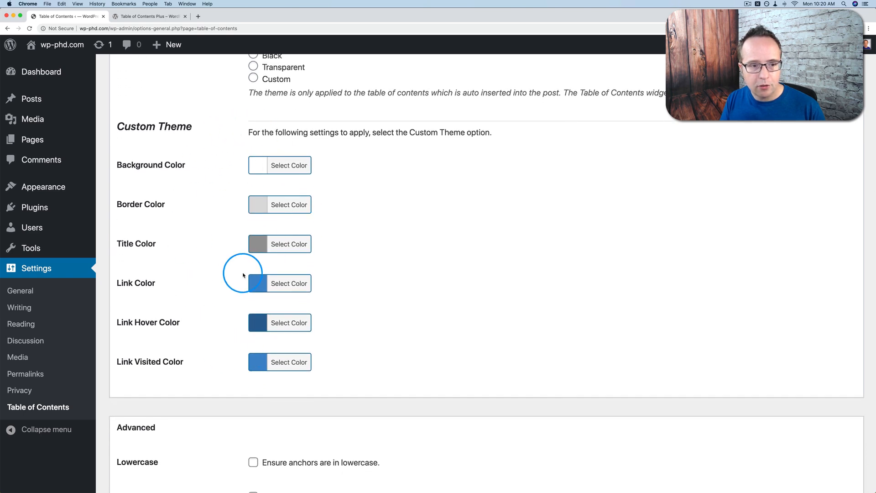
mouse_move(224, 140)
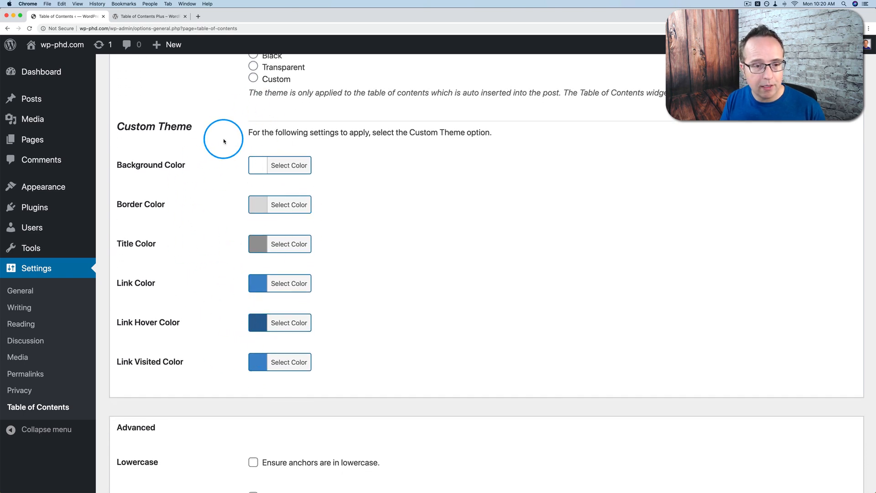
scroll("down", 3)
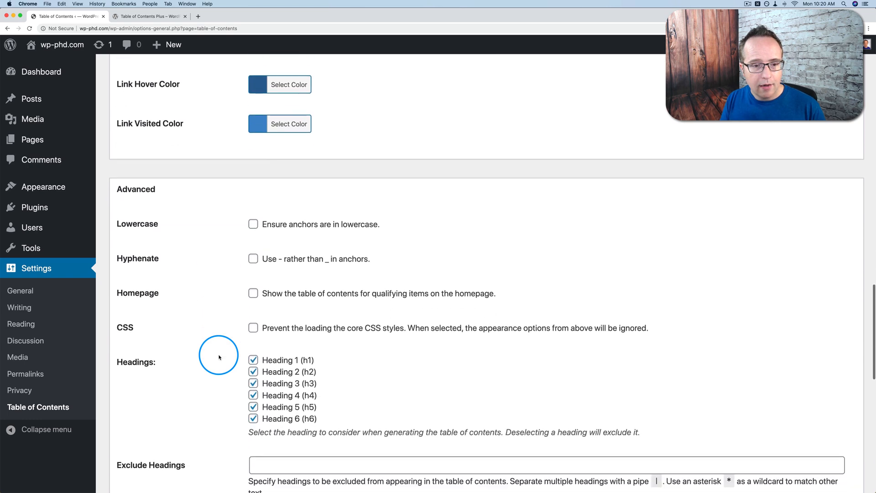
scroll("down", 3)
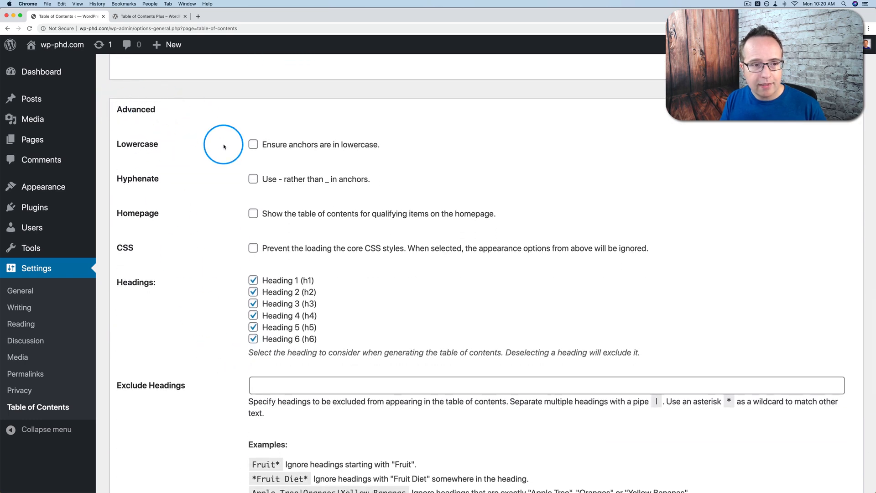
mouse_move(279, 173)
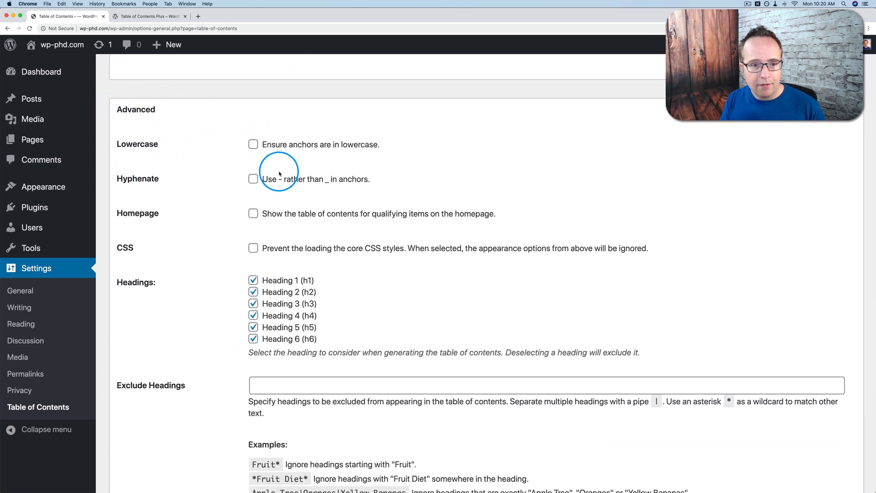
scroll("down", 3)
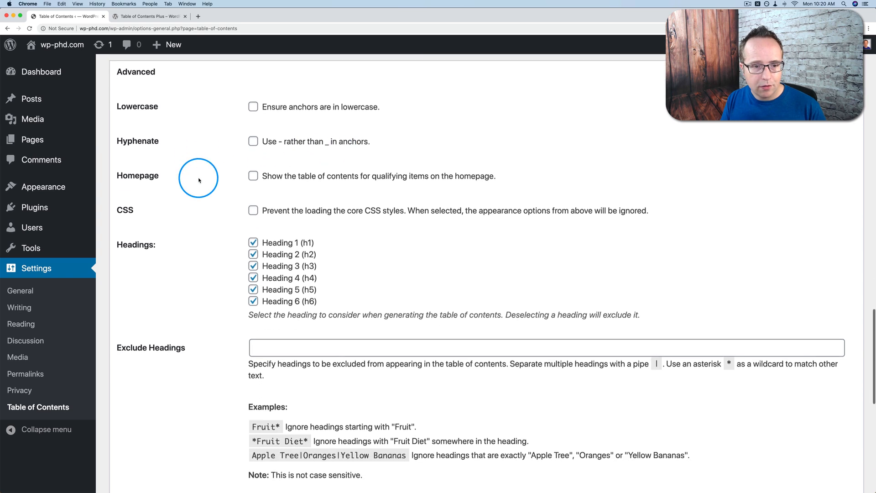
scroll("down", 3)
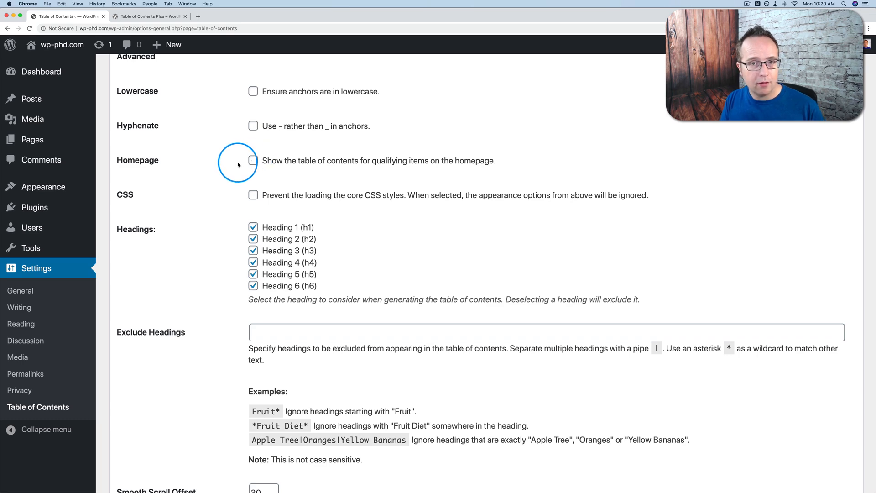
scroll("down", 3)
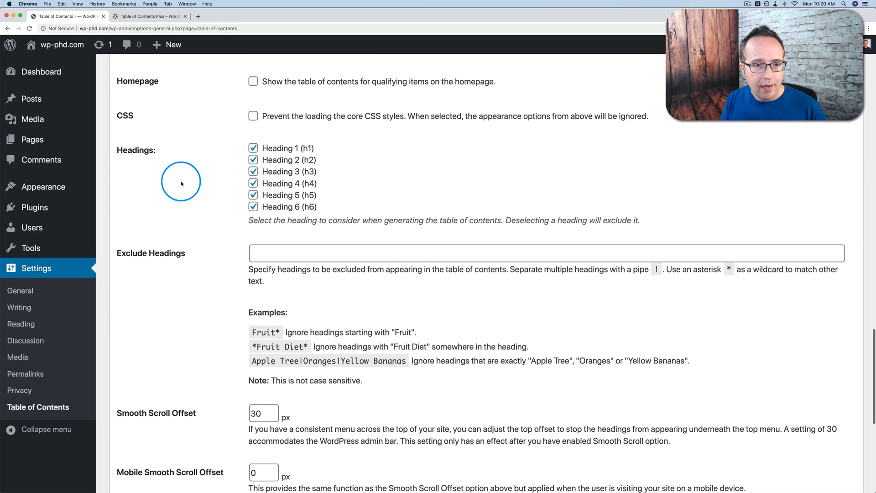
scroll("down", 3)
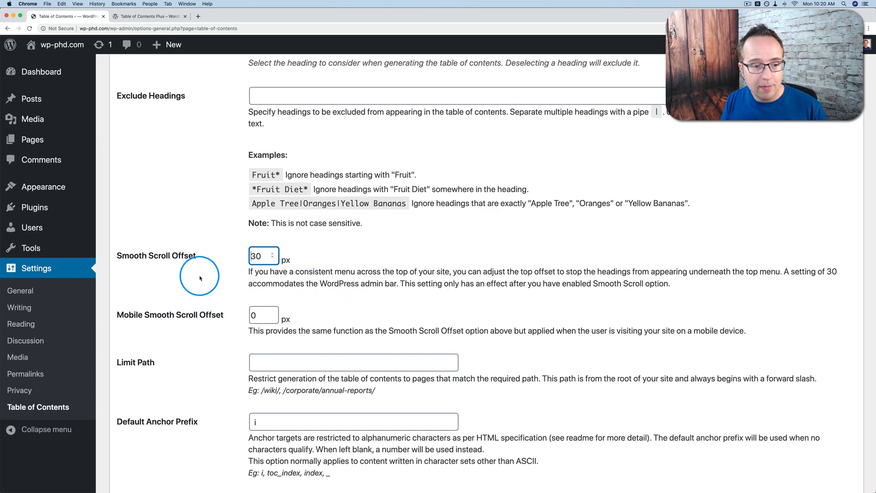
scroll("down", 3)
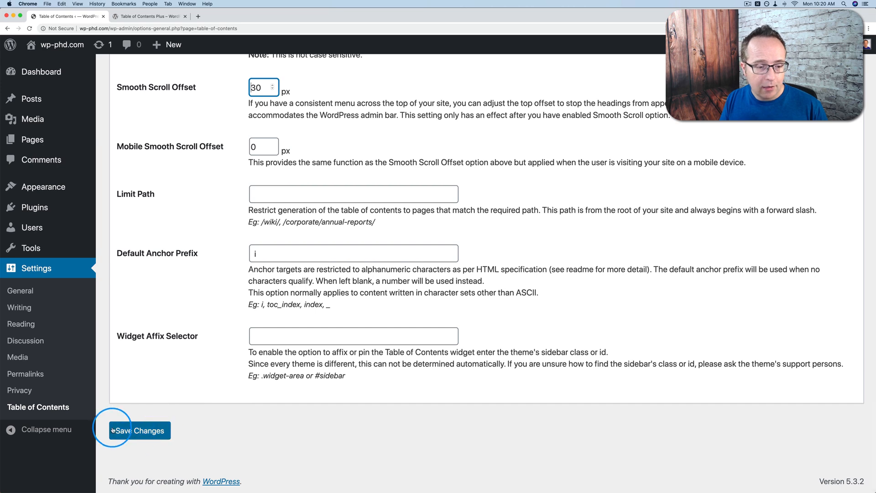
Save the settings and check the brake-dust post shows the numbered table of contents
left_click(139, 430)
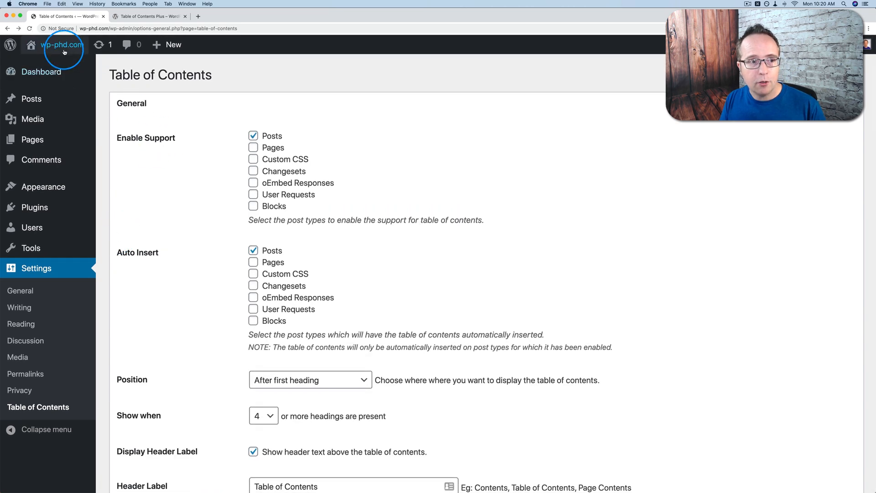
left_click(61, 44)
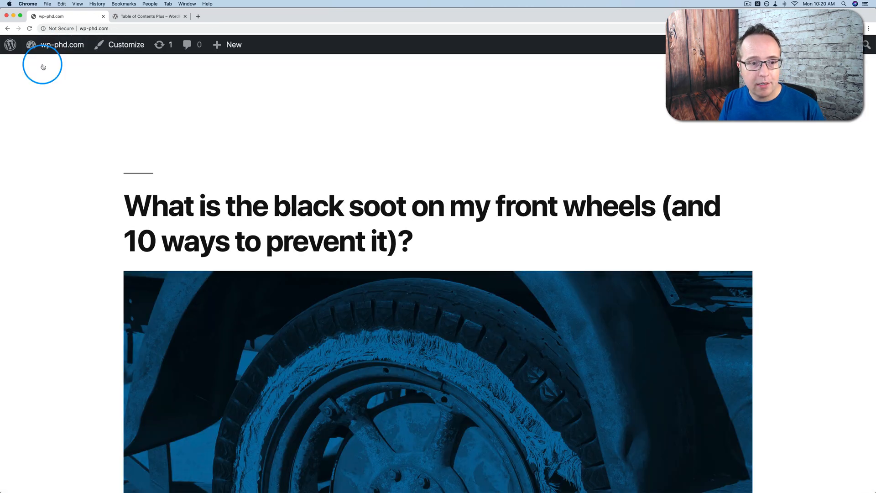
scroll("down", 3)
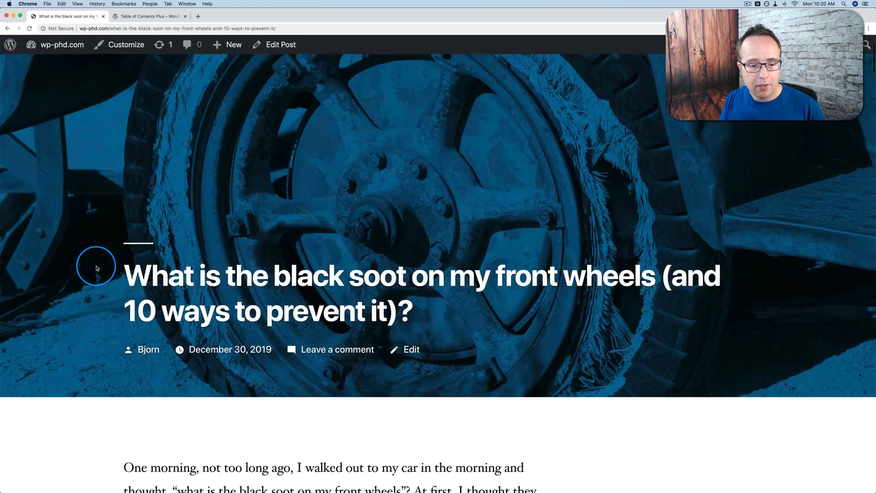
scroll("down", 3)
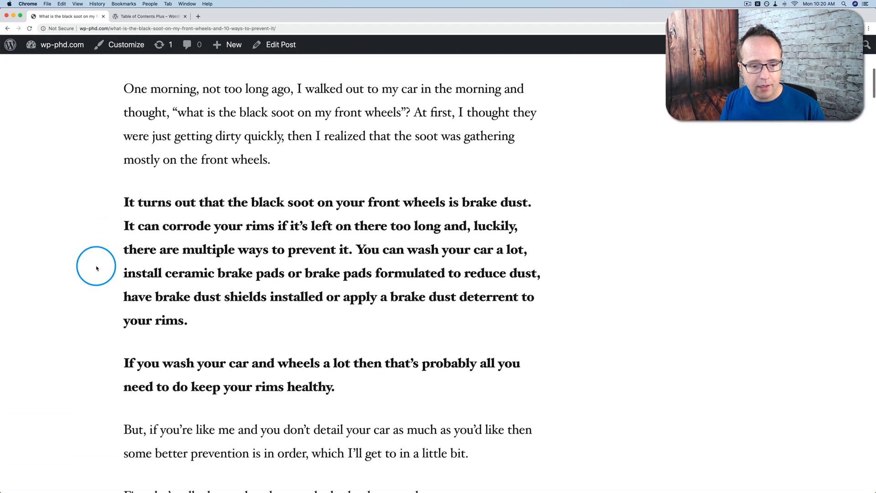
scroll("down", 3)
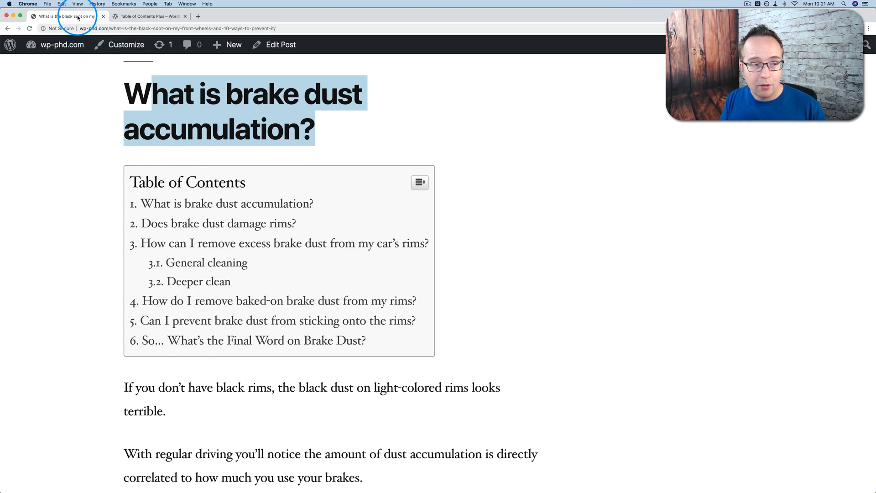
Return to the admin Dashboard in a new tab
left_click(62, 44)
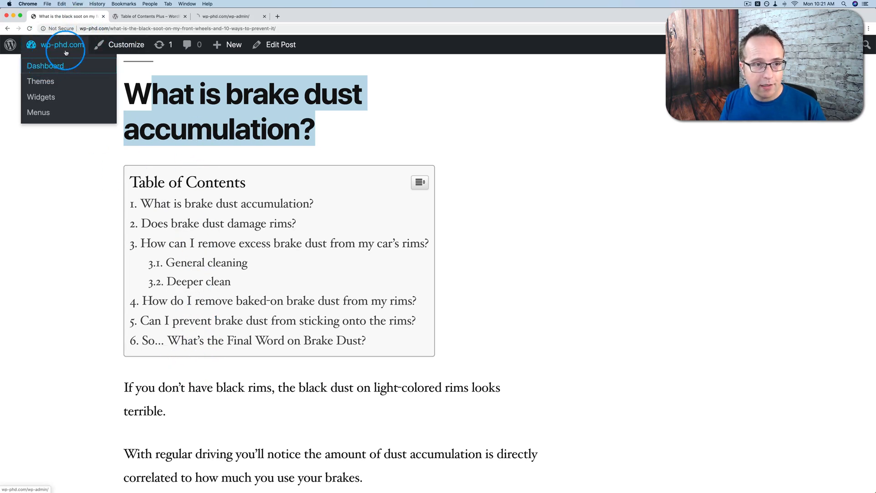
left_click(45, 66)
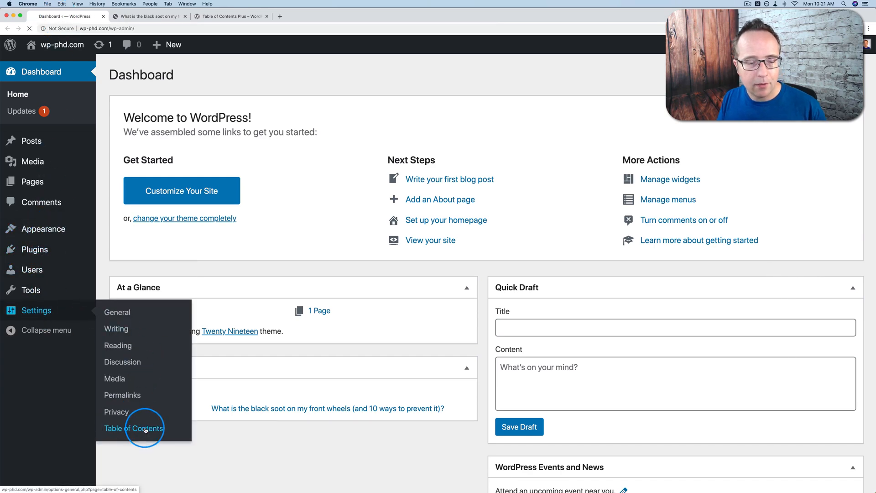
Inspect the post title's markup on the live post, then return to Table of Contents settings
left_click(134, 428)
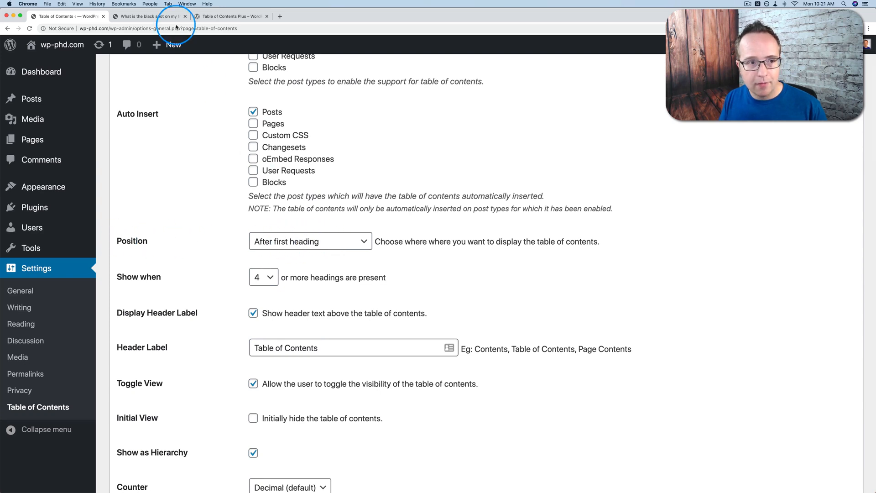
left_click(147, 17)
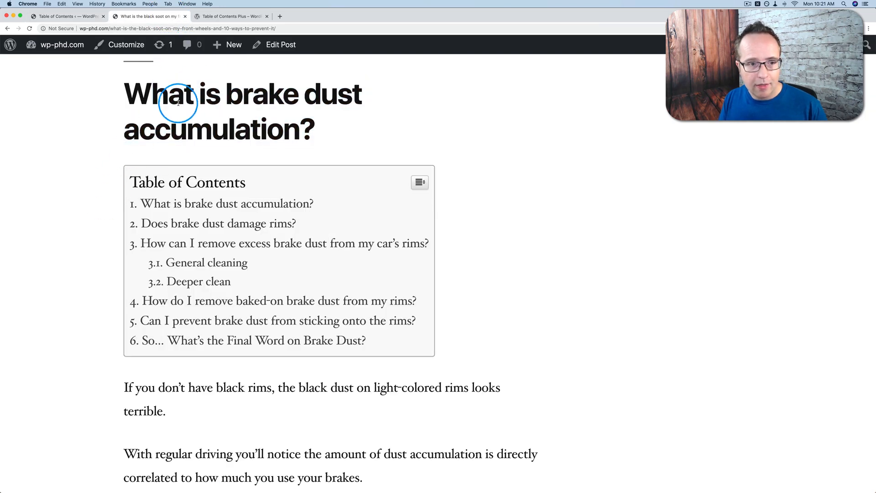
mouse_move(127, 89)
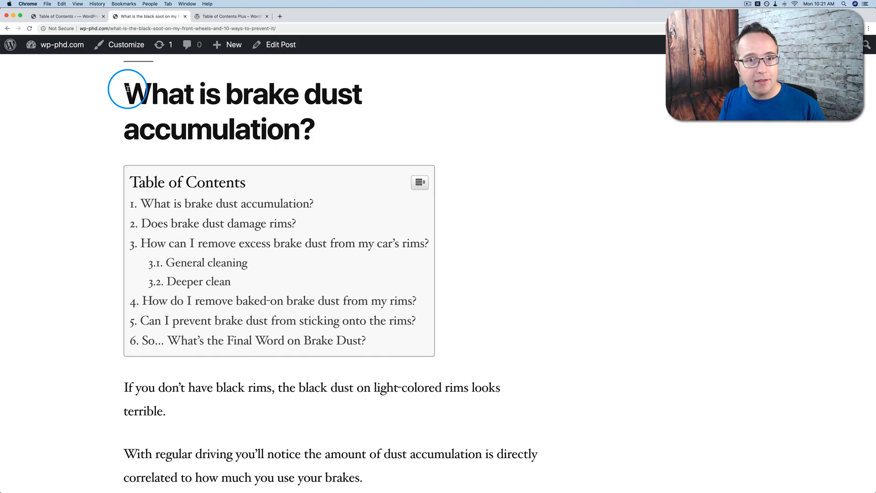
scroll("down", 3)
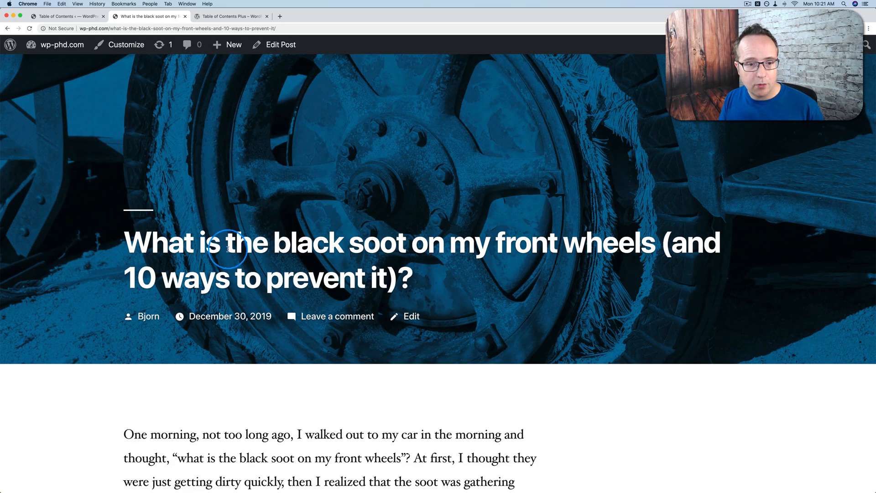
right_click(230, 250)
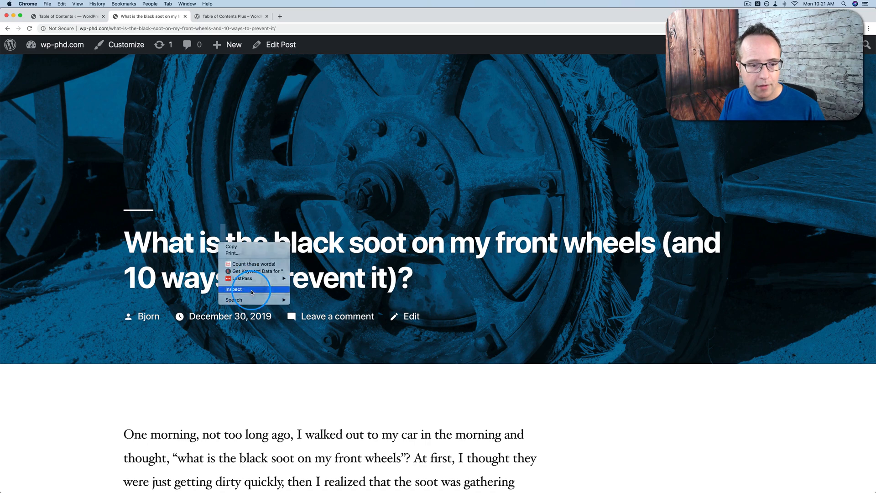
left_click(234, 290)
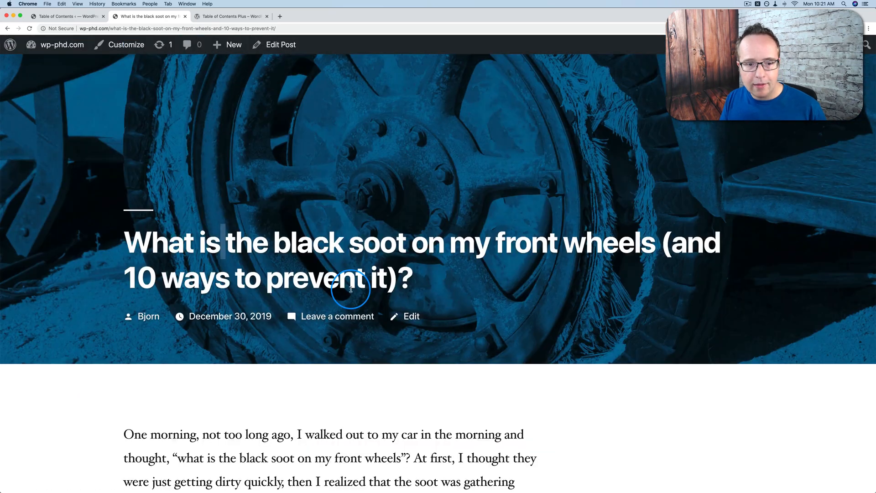
scroll("down", 3)
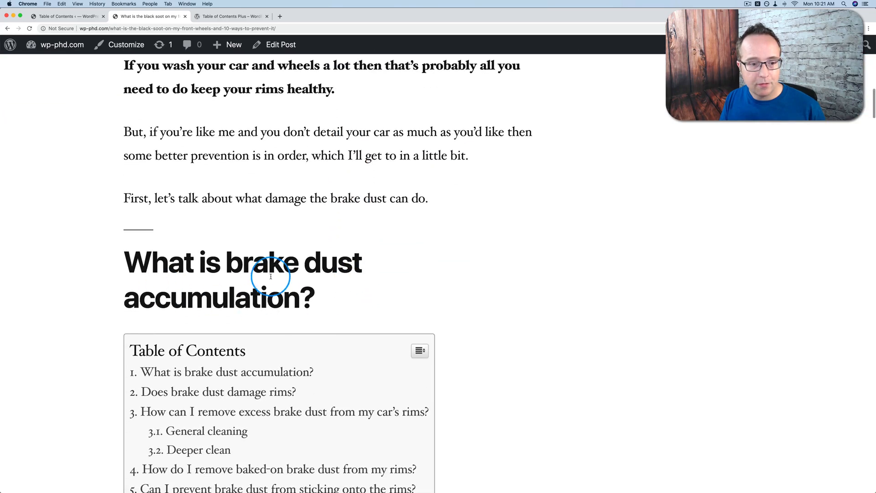
left_click(66, 15)
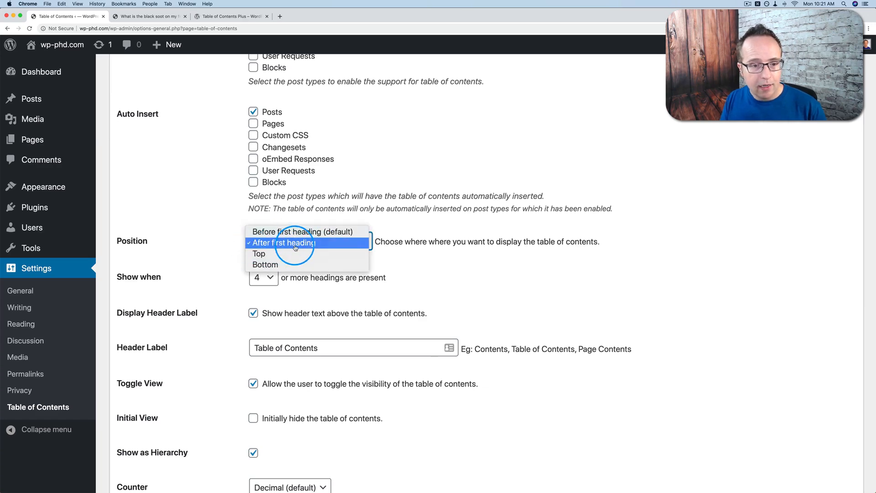
Set the table of contents Position to Top, save, and return to the blog post
left_click(258, 254)
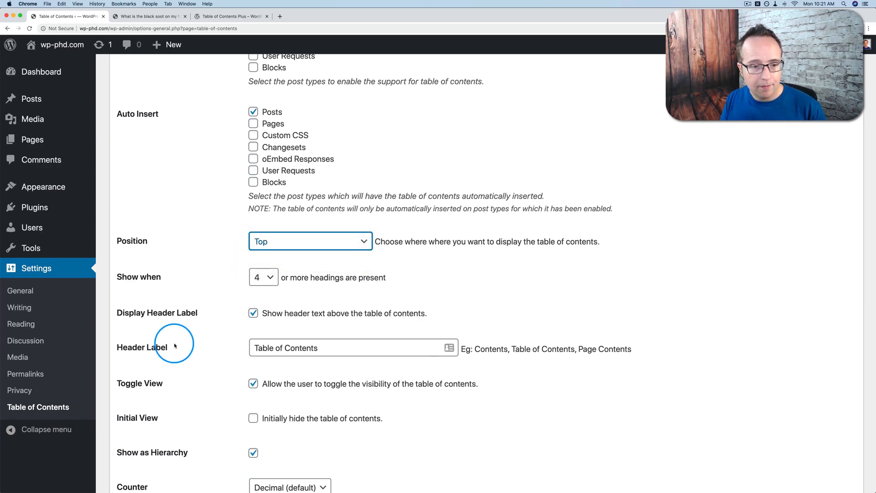
scroll("down", 3)
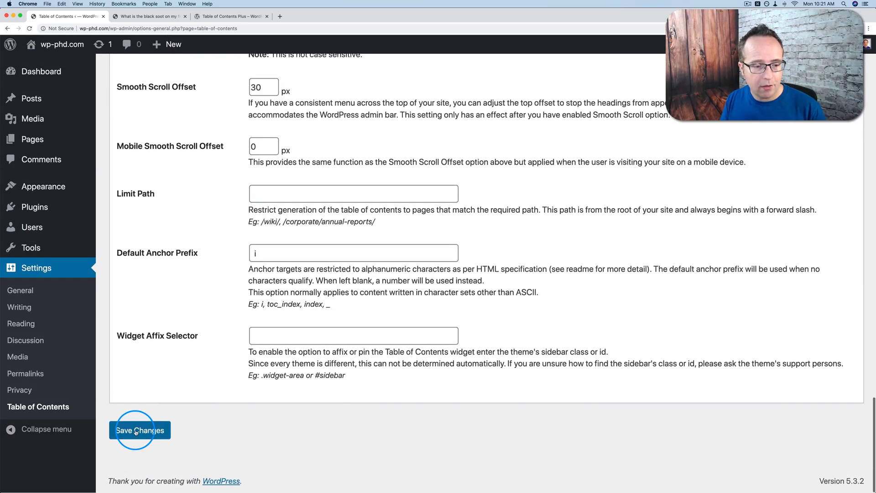
left_click(138, 430)
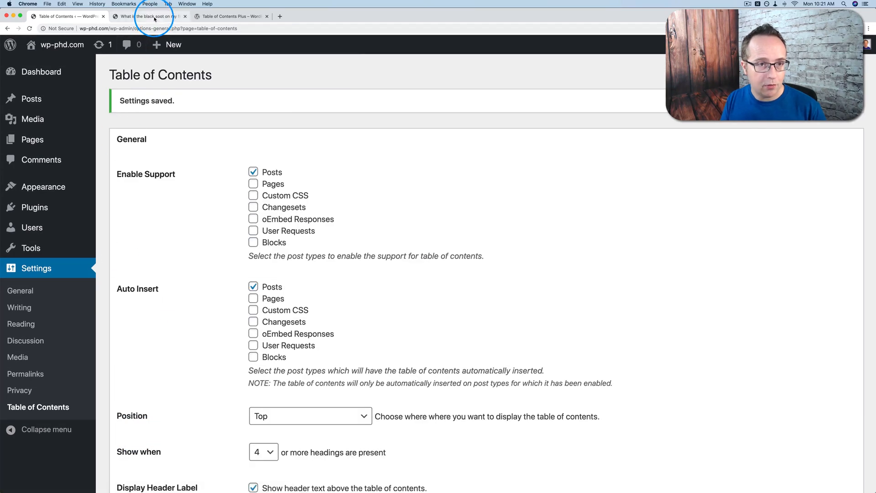
left_click(148, 17)
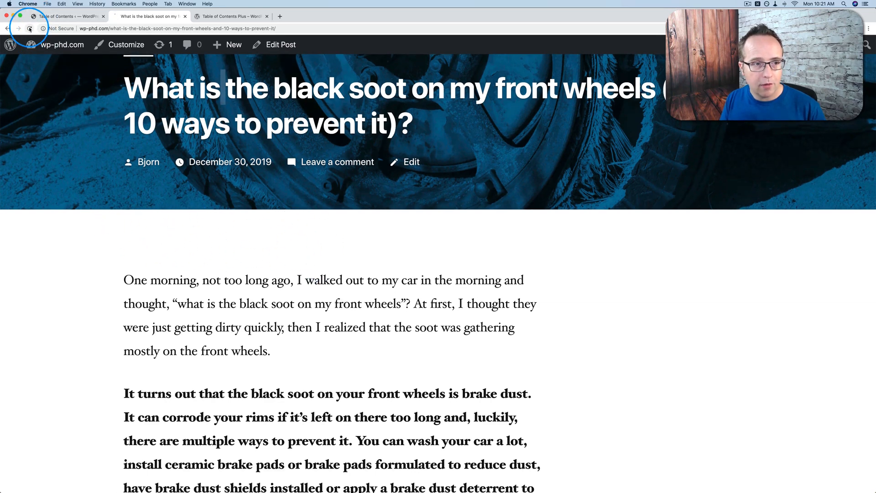
scroll("down", 3)
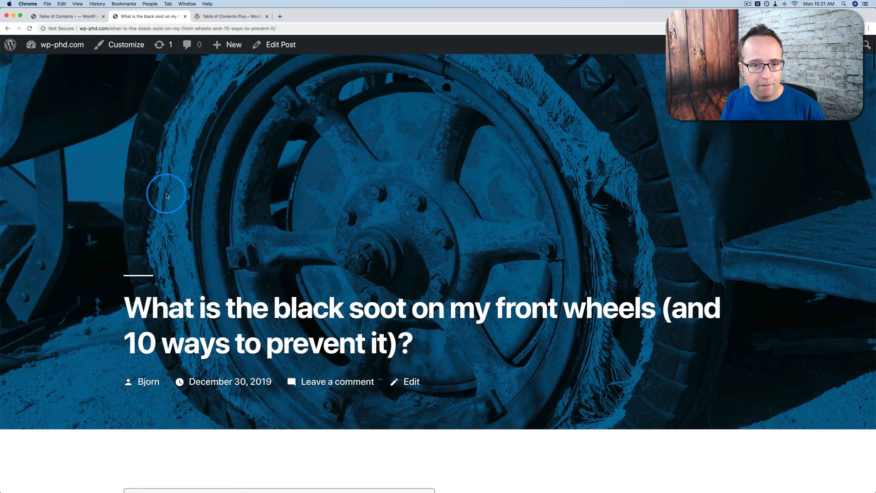
scroll("down", 3)
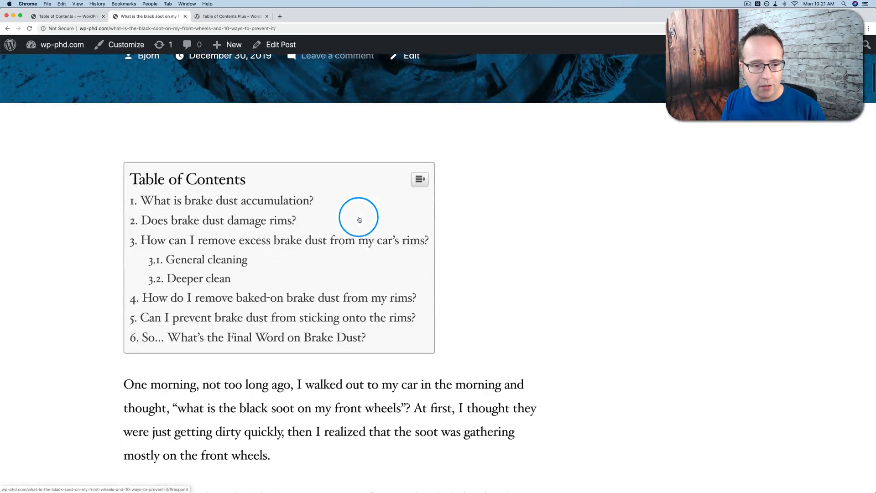
scroll("down", 3)
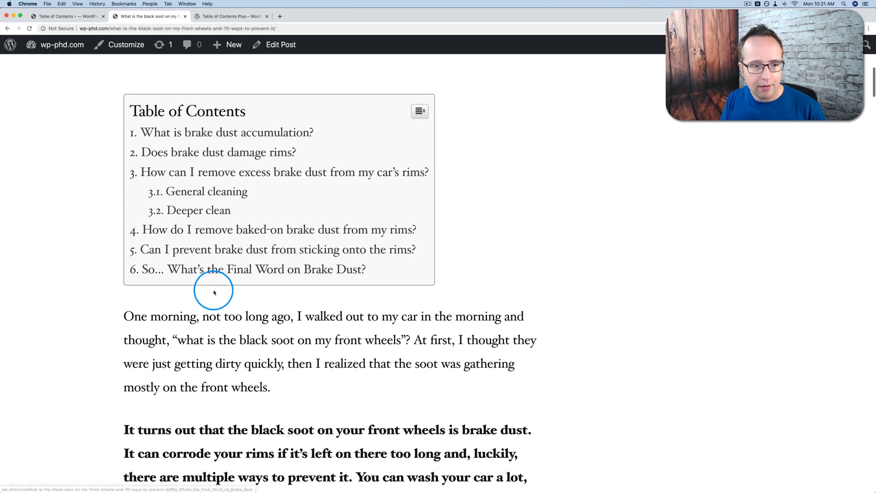
scroll("down", 3)
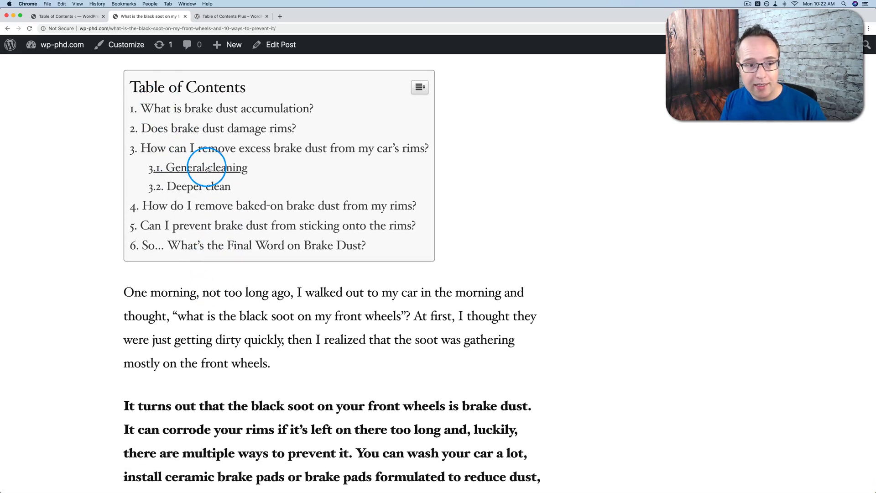
mouse_move(174, 128)
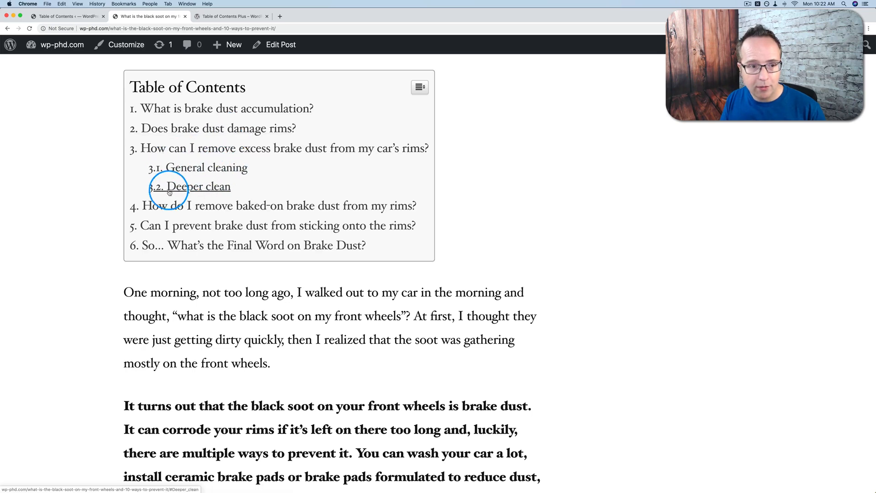
scroll("down", 3)
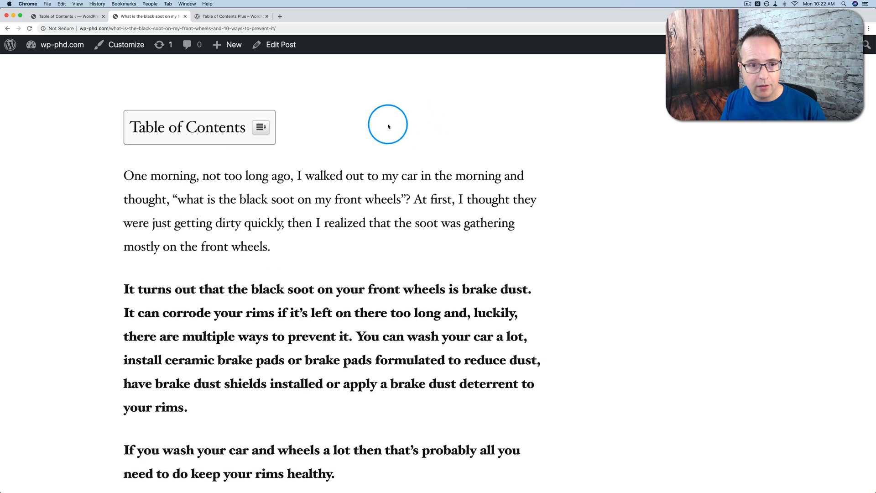
left_click(259, 127)
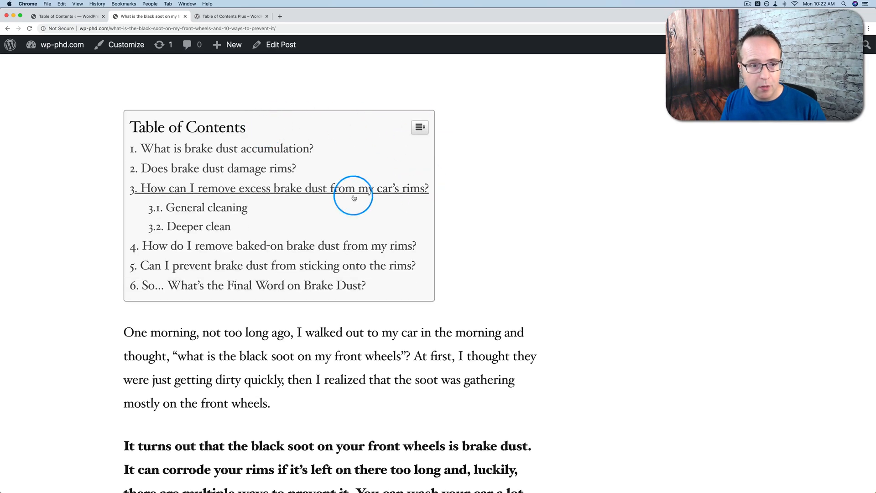
left_click(212, 168)
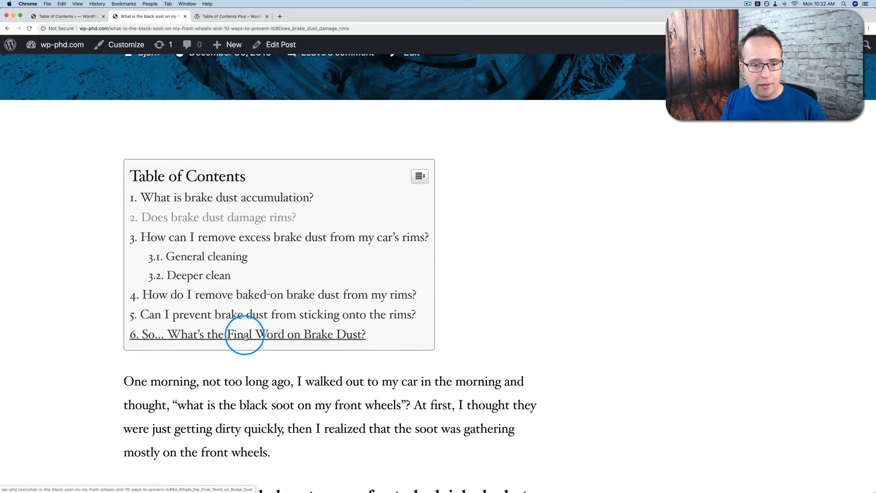
mouse_move(227, 300)
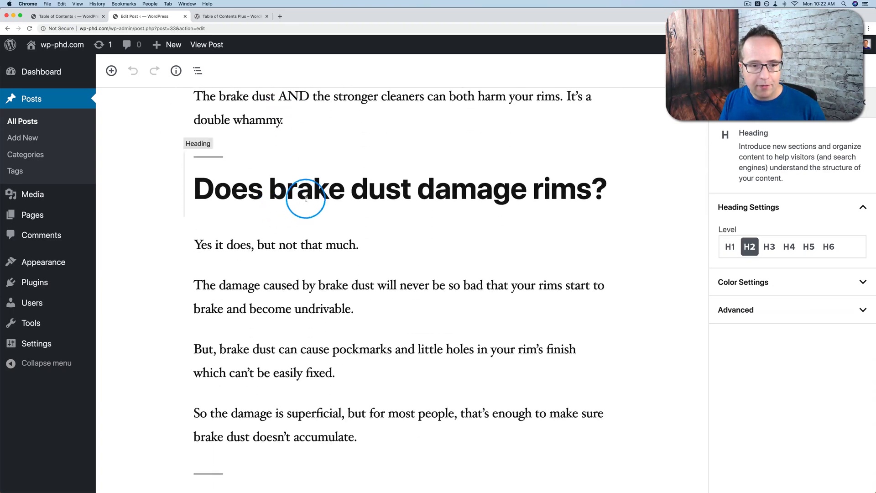
Scroll through the post's H2 section headings in the editor
scroll("down", 3)
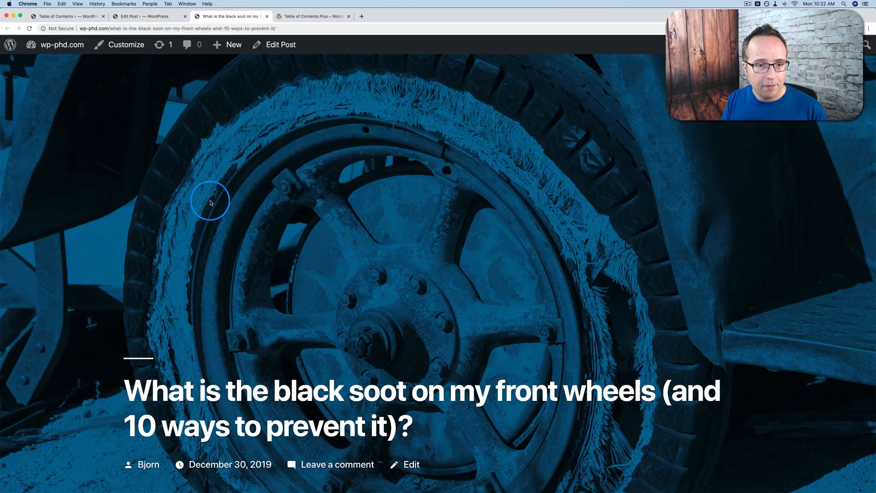
scroll("down", 3)
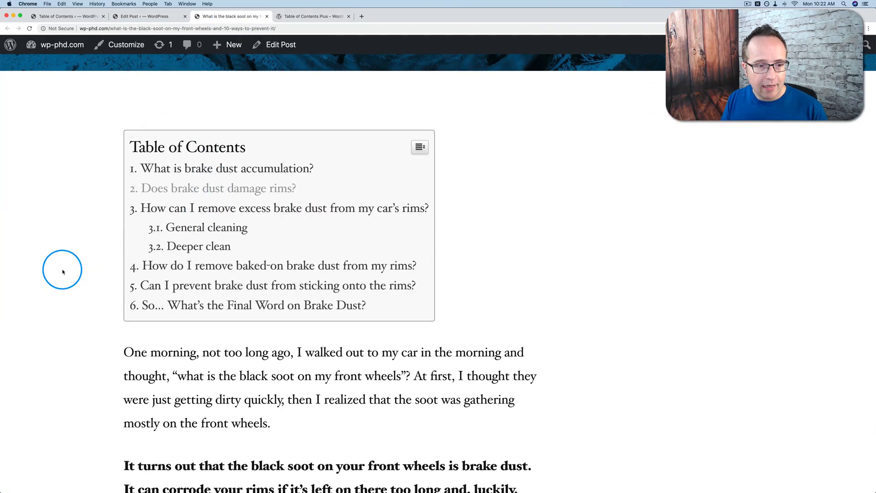
mouse_move(158, 305)
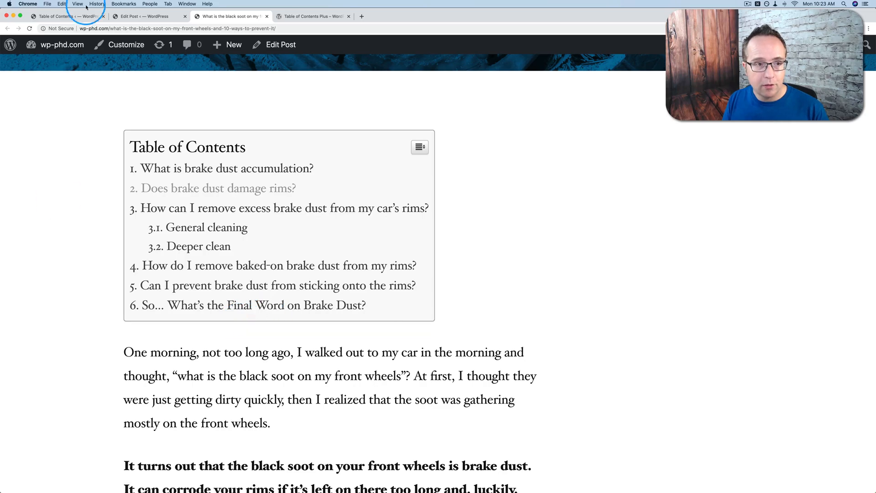
In the editor, insert a new H2 'Conclusion' heading block before the final paragraph
left_click(148, 16)
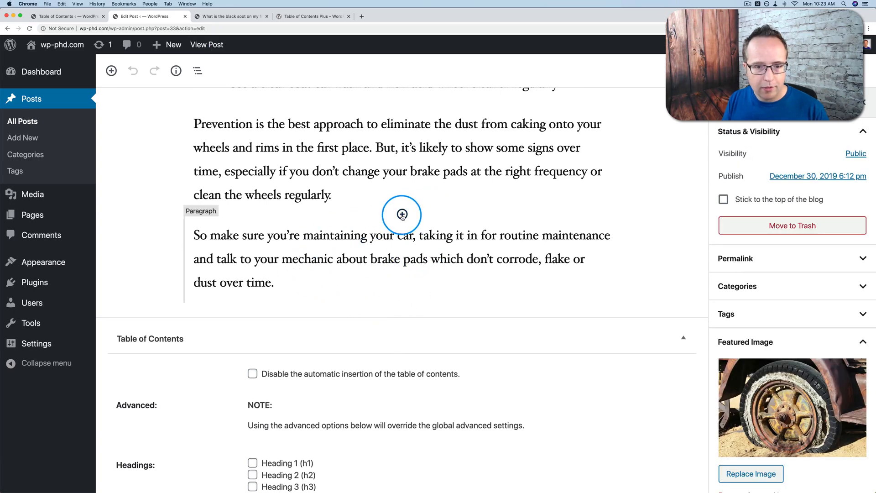
left_click(402, 214)
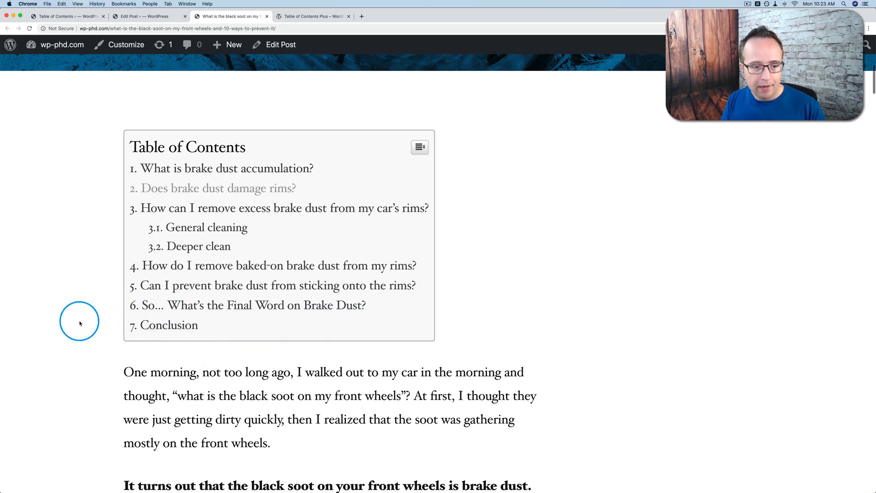
left_click(168, 325)
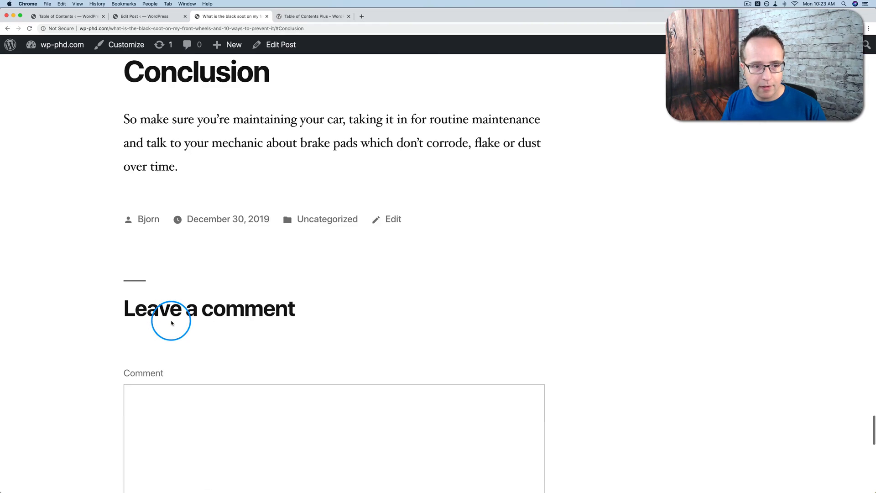
mouse_move(93, 243)
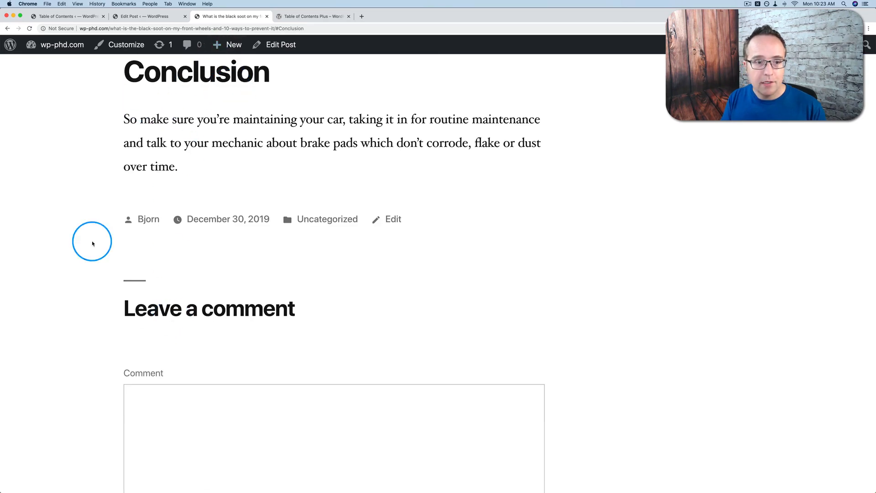
mouse_move(80, 272)
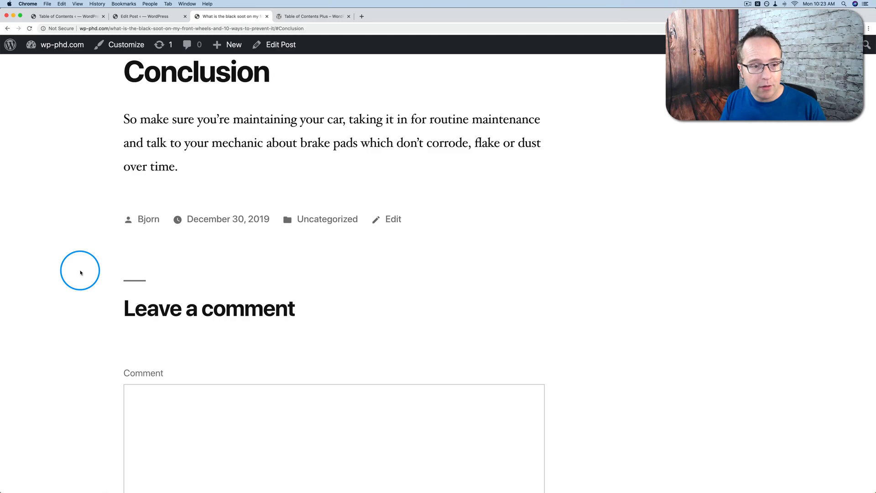
scroll("up", 3)
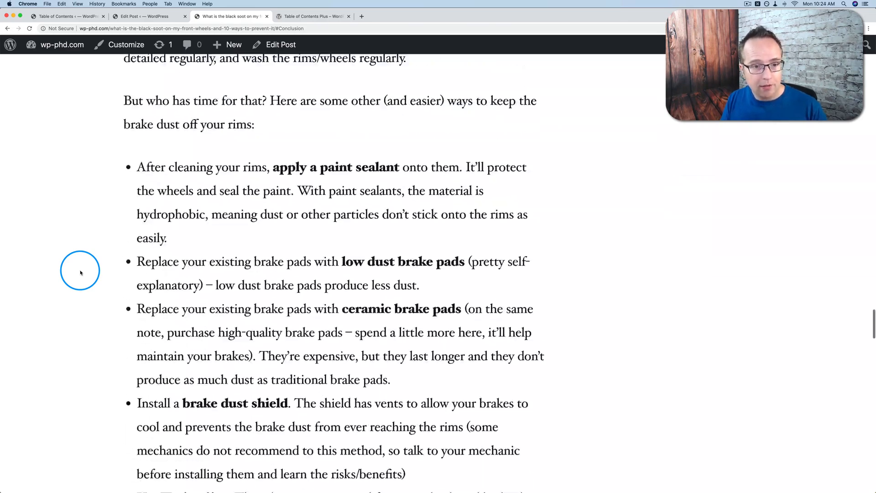
scroll("down", 3)
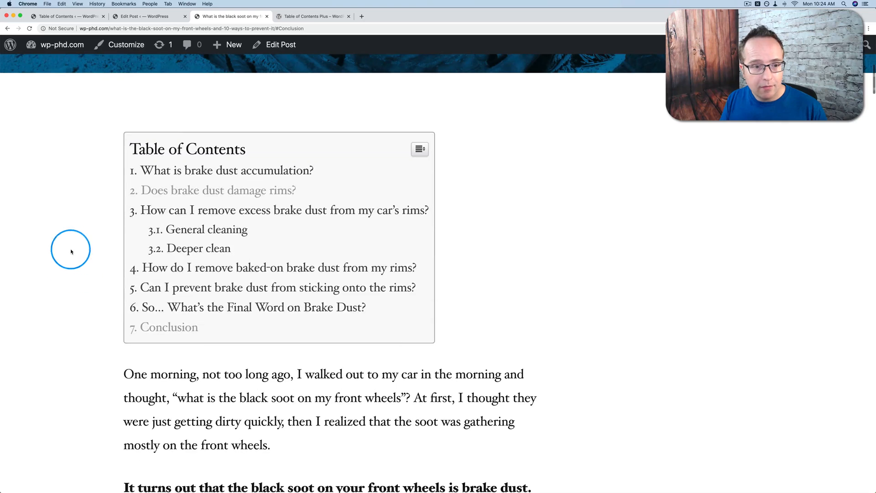
mouse_move(228, 171)
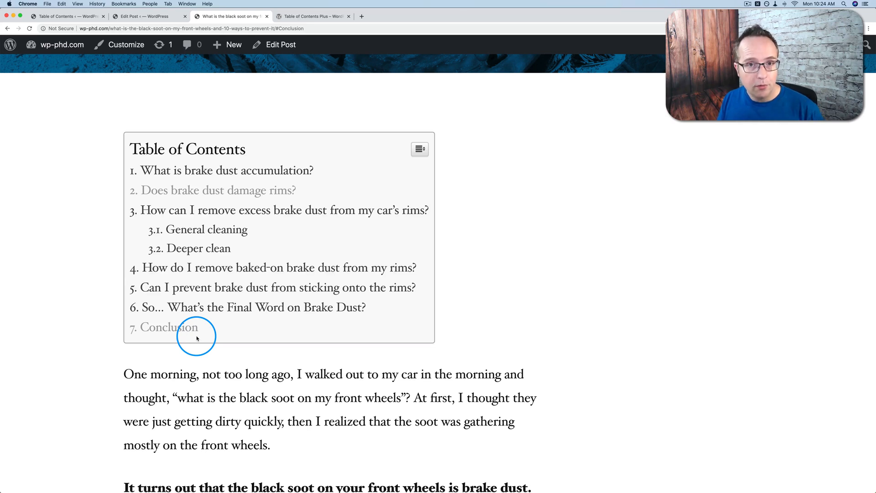
mouse_move(89, 149)
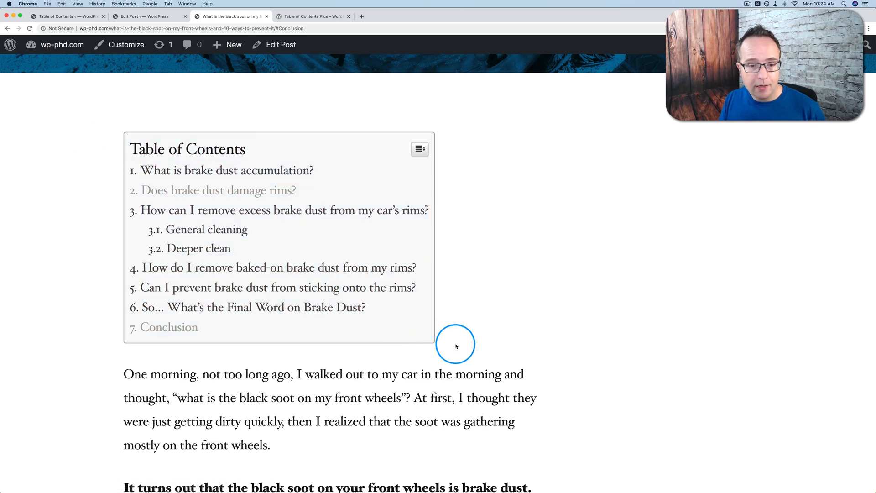
mouse_move(265, 369)
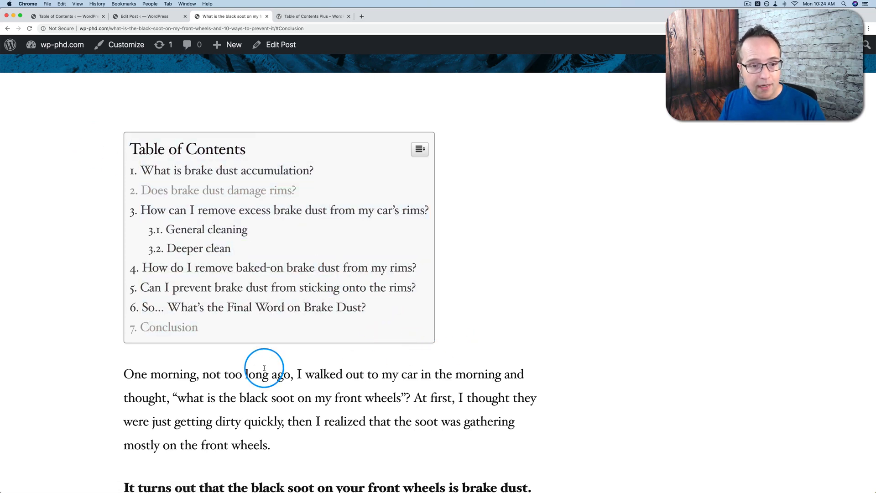